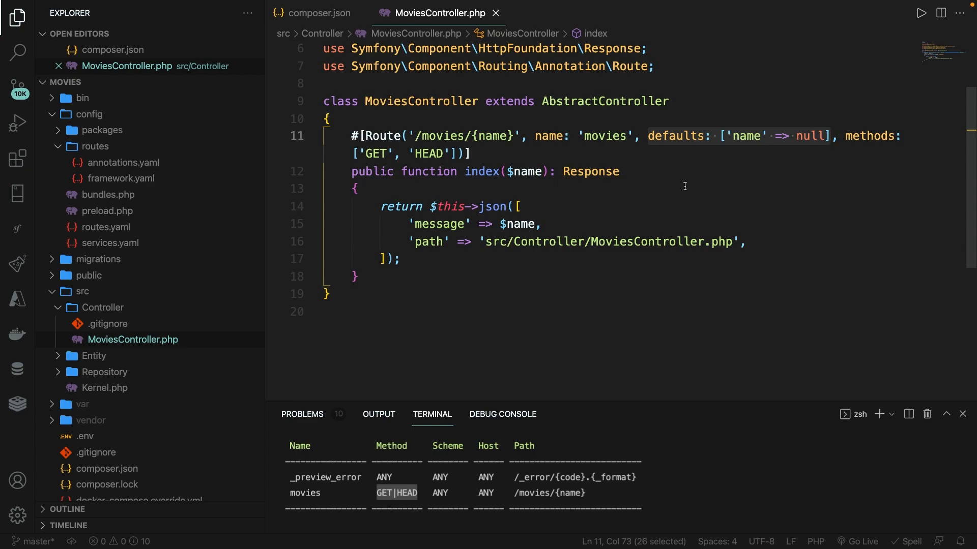
mouse_move(552, 211)
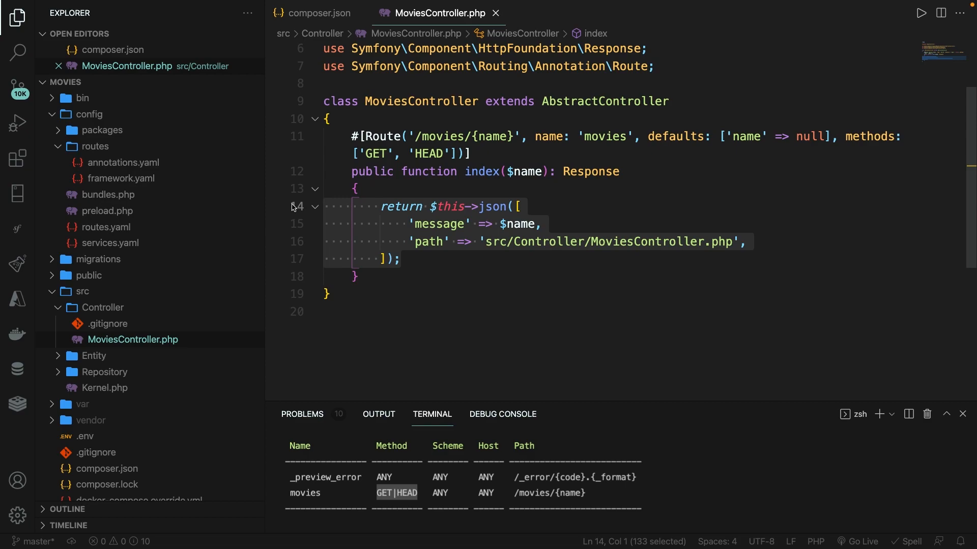
Step: Delete the JSON return block and the route's defaults and methods arguments
key("Delete")
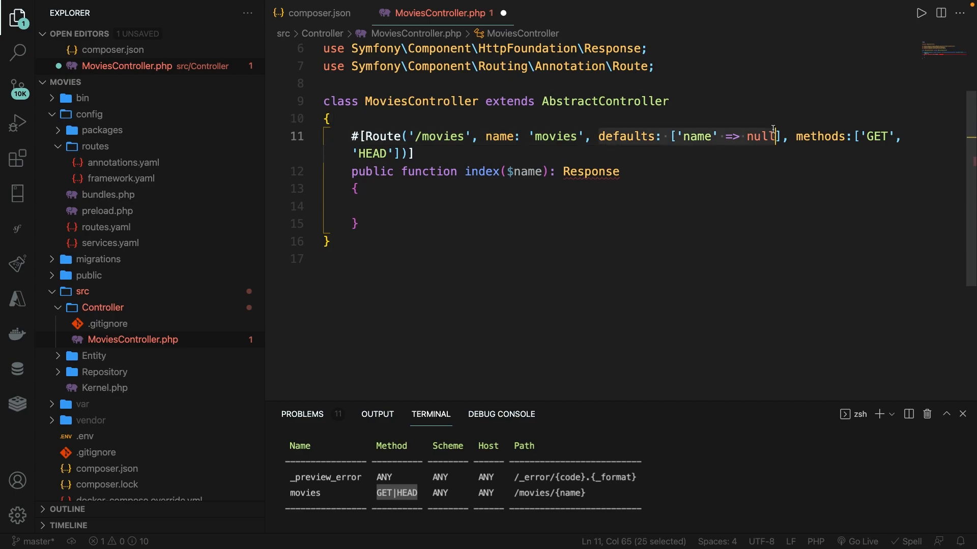
key("Backspace")
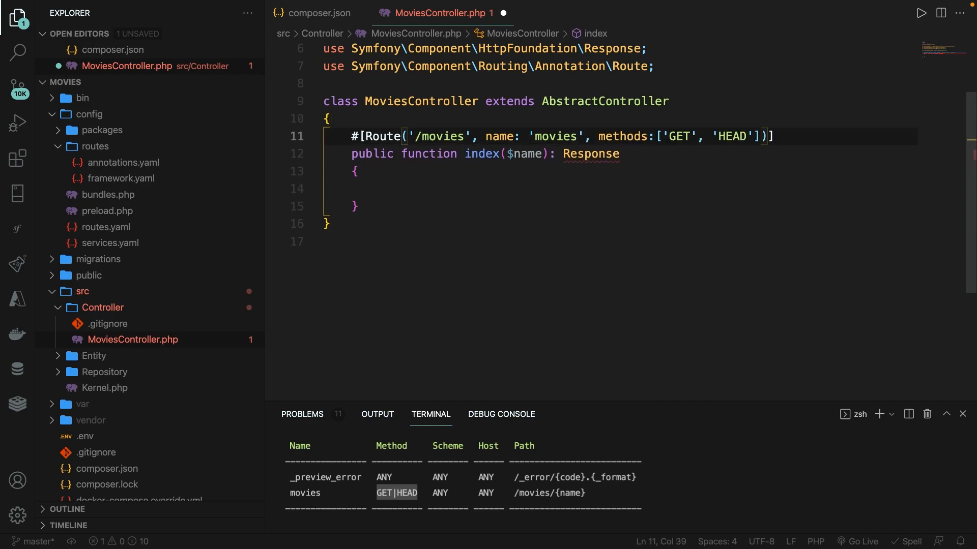
mouse_move(600, 136)
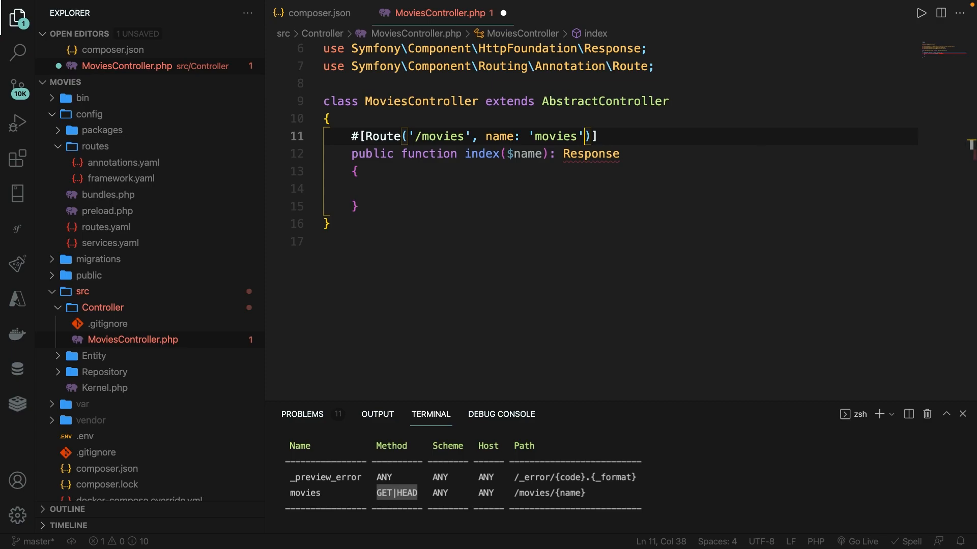
left_click(667, 188)
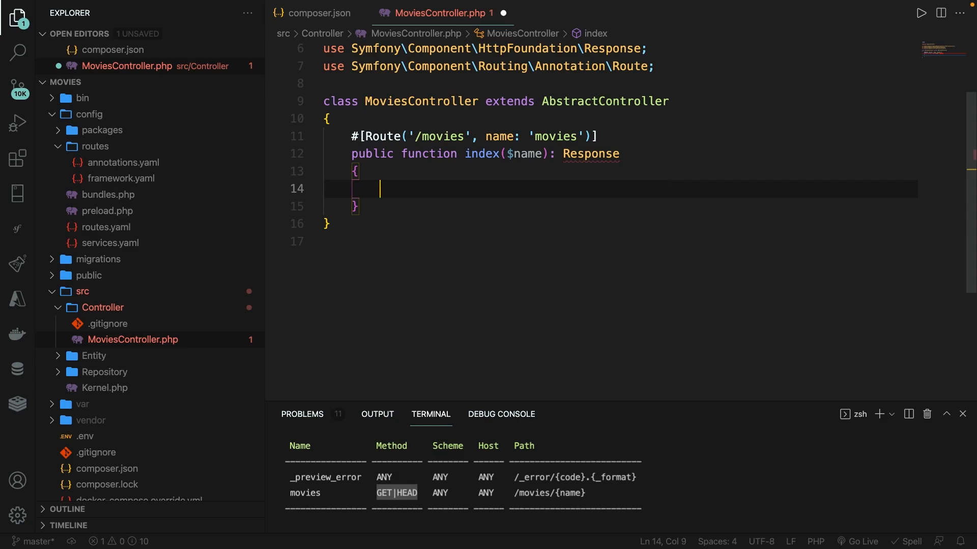
Step: Make the index method return $this->render(); and inspect its Response return type
type("return $this")
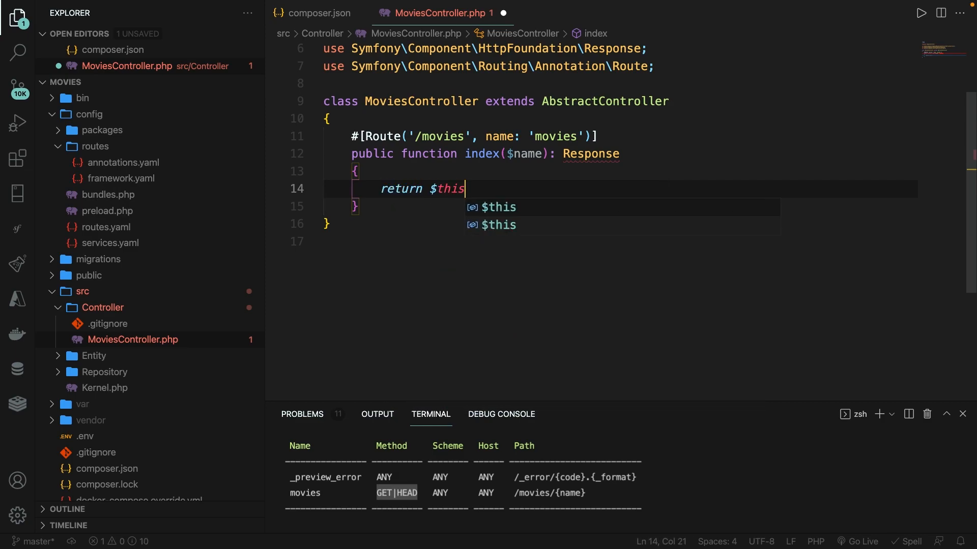
type("->render();")
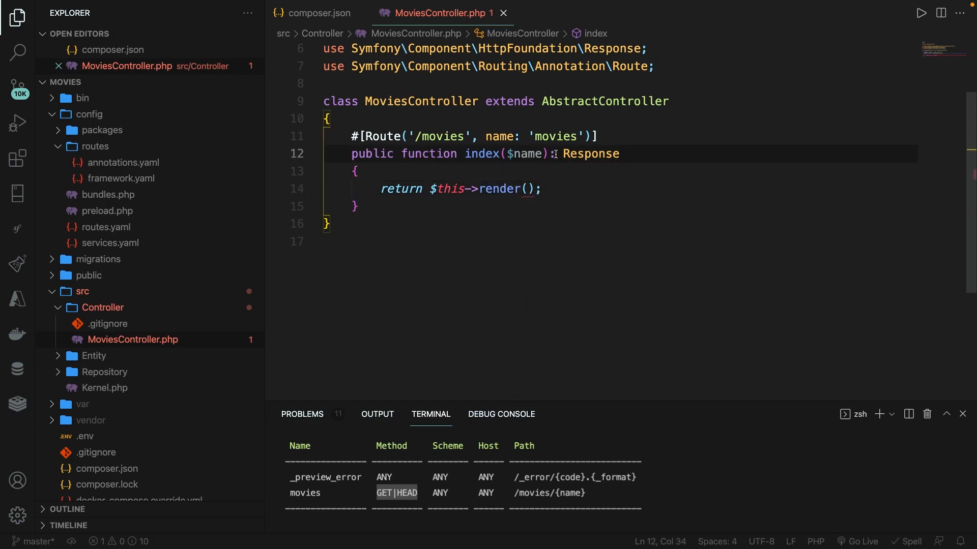
double_click(590, 154)
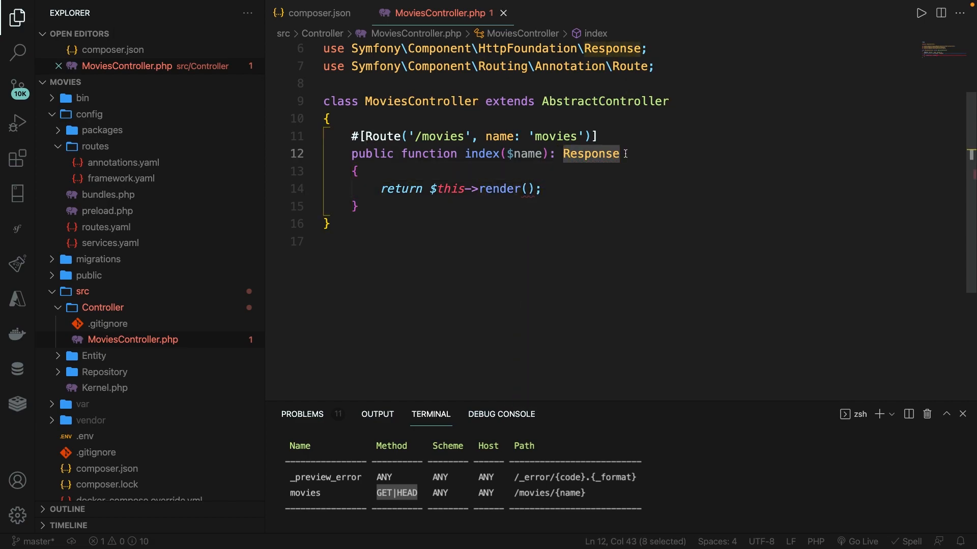
left_click(626, 153)
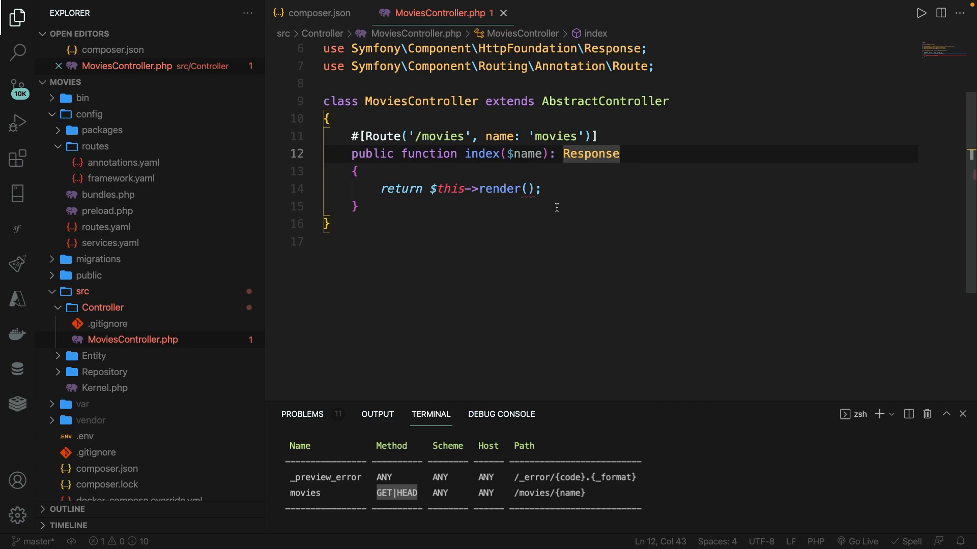
mouse_move(498, 189)
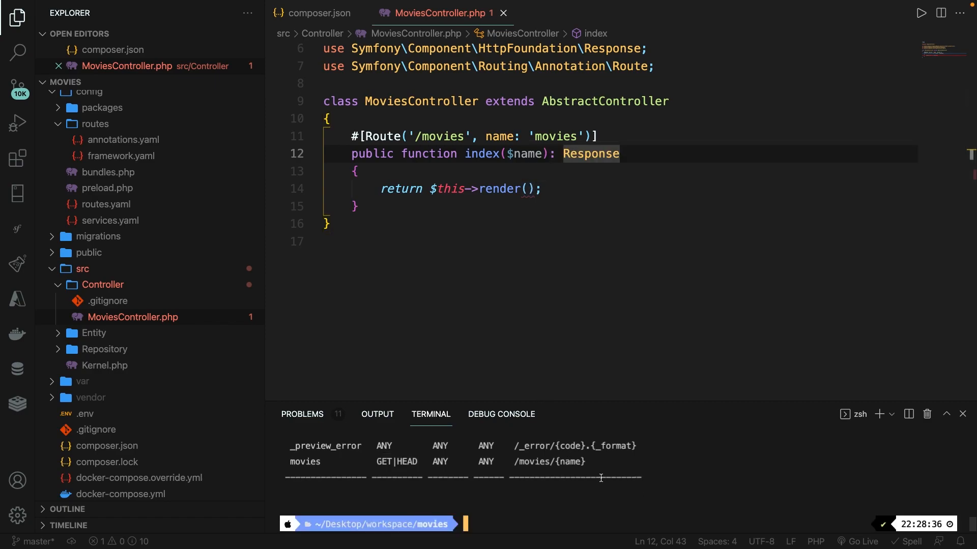
Step: Install Twig with composer require and expand the new templates folder
type("composer requir")
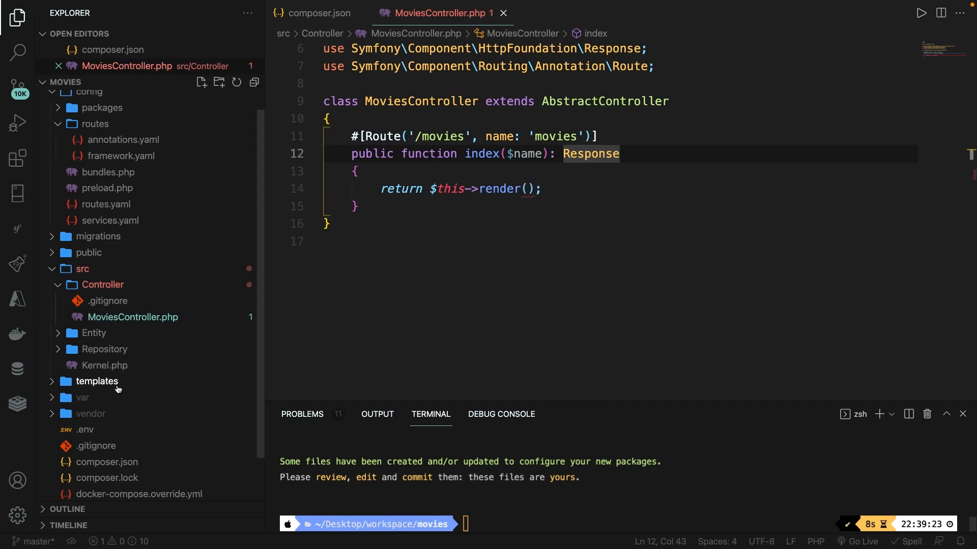
left_click(97, 381)
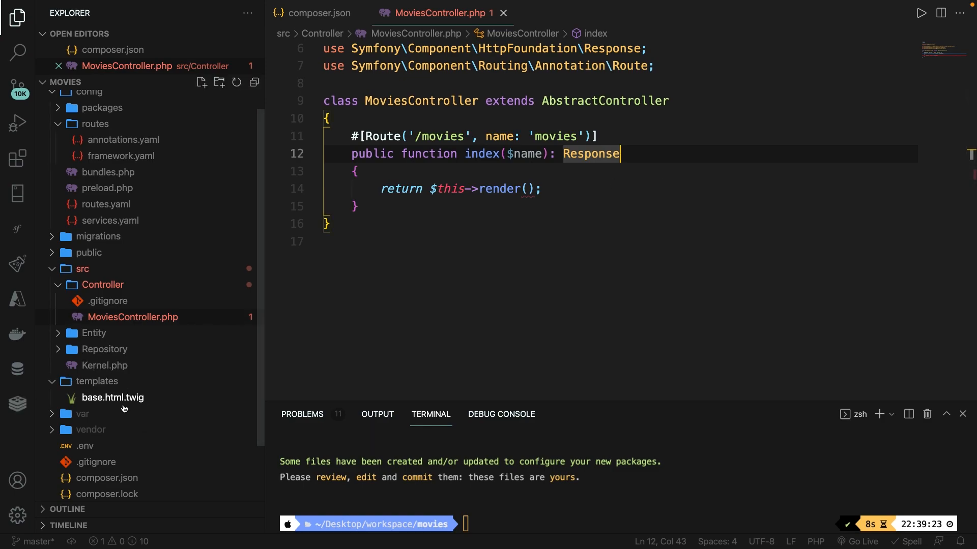
mouse_move(112, 397)
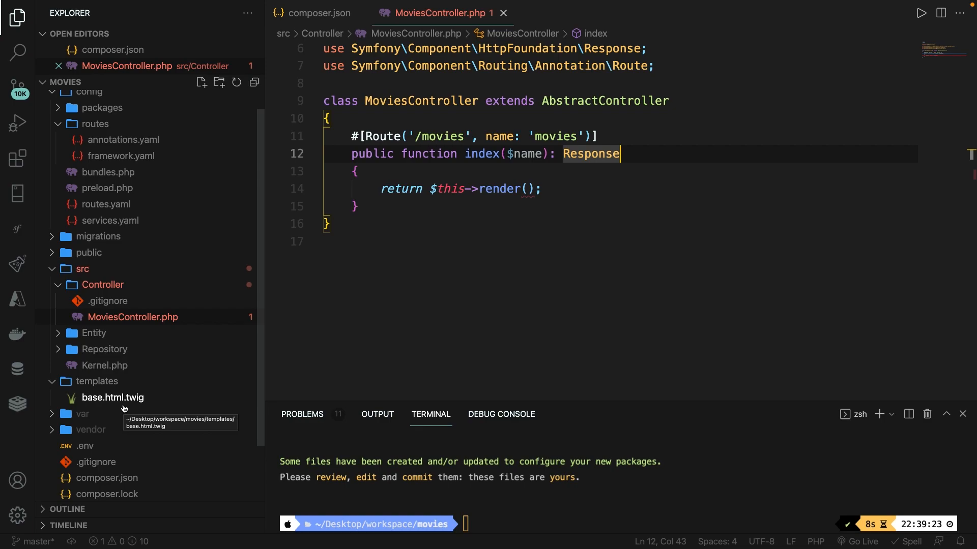
Step: Create index.html.twig inside templates and type 'div' as its content
right_click(97, 382)
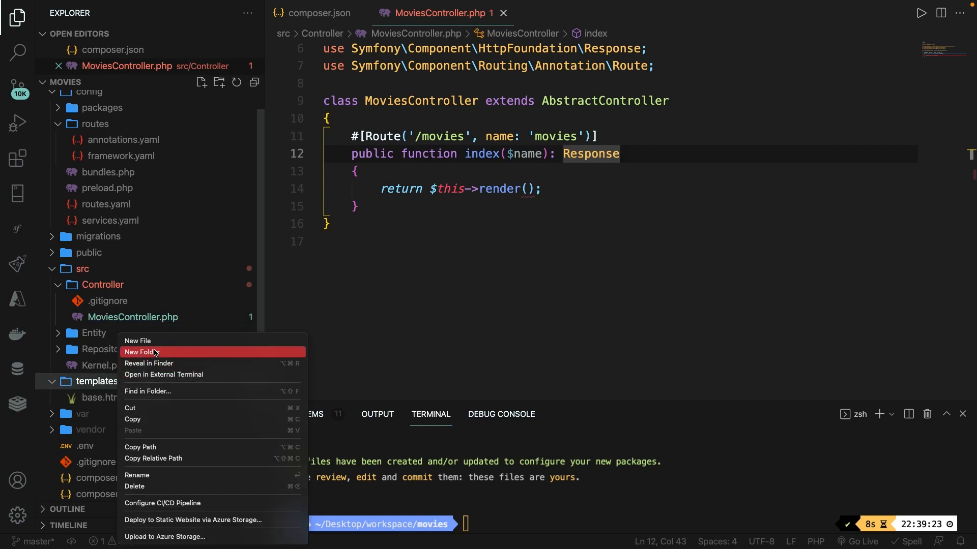
left_click(137, 341)
type("index.html.twig")
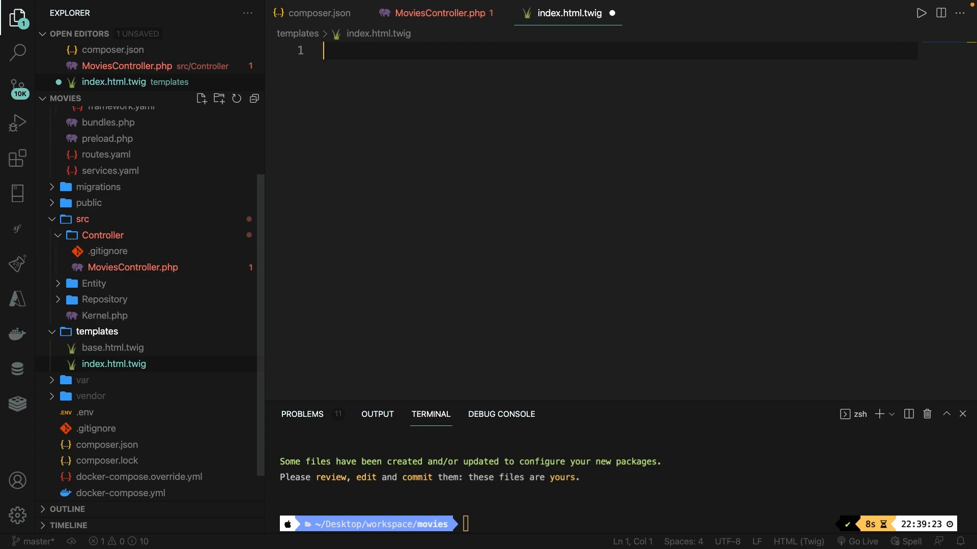
type("div")
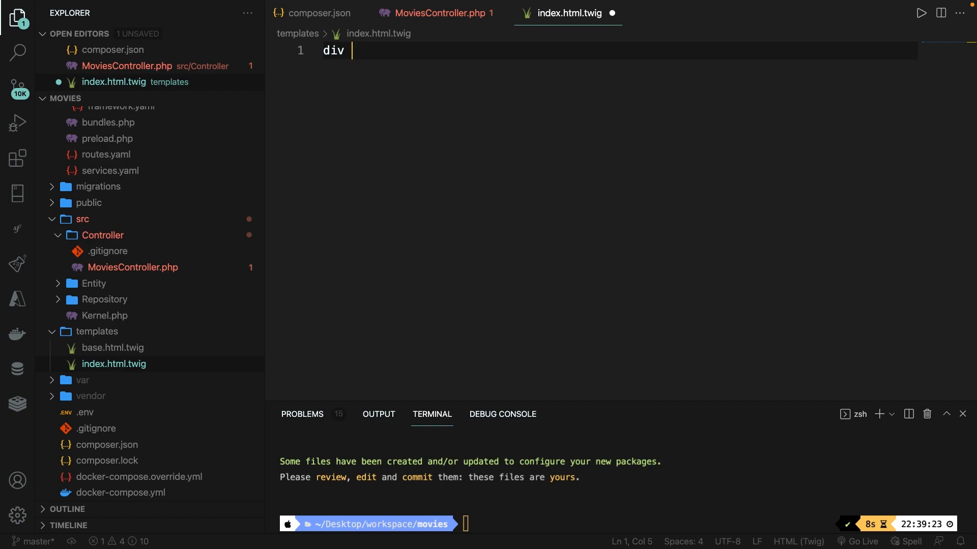
mouse_move(422, 119)
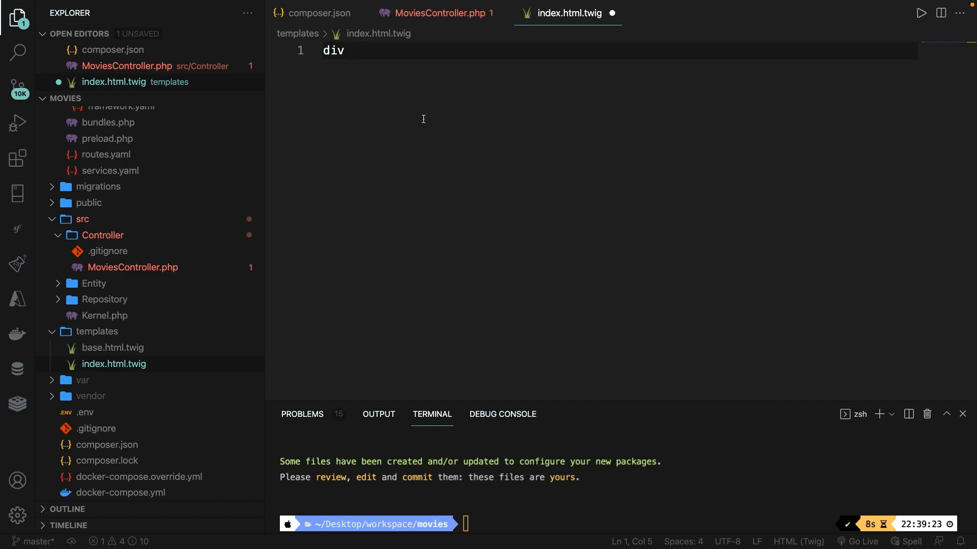
Step: Open the raw user settings.json from Preferences > Settings
left_click(35, 5)
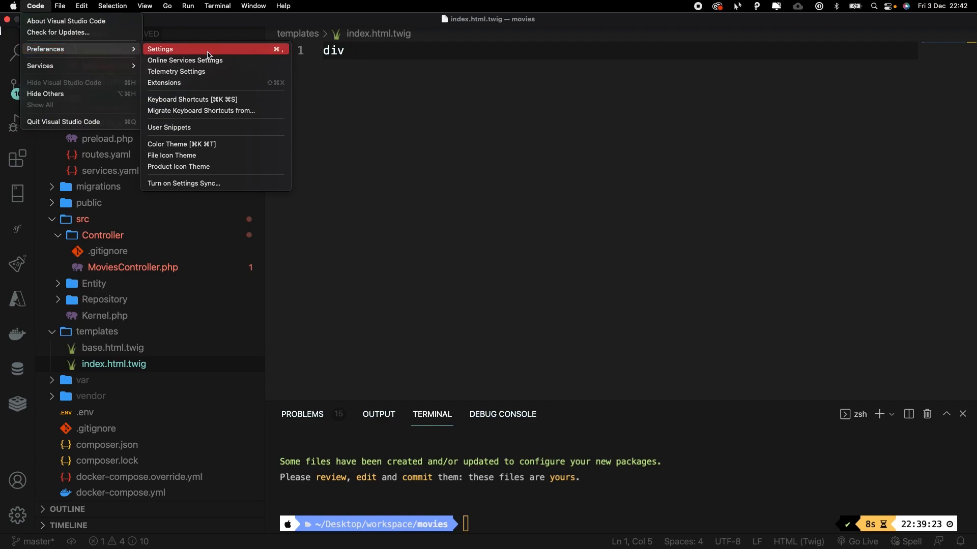
left_click(161, 48)
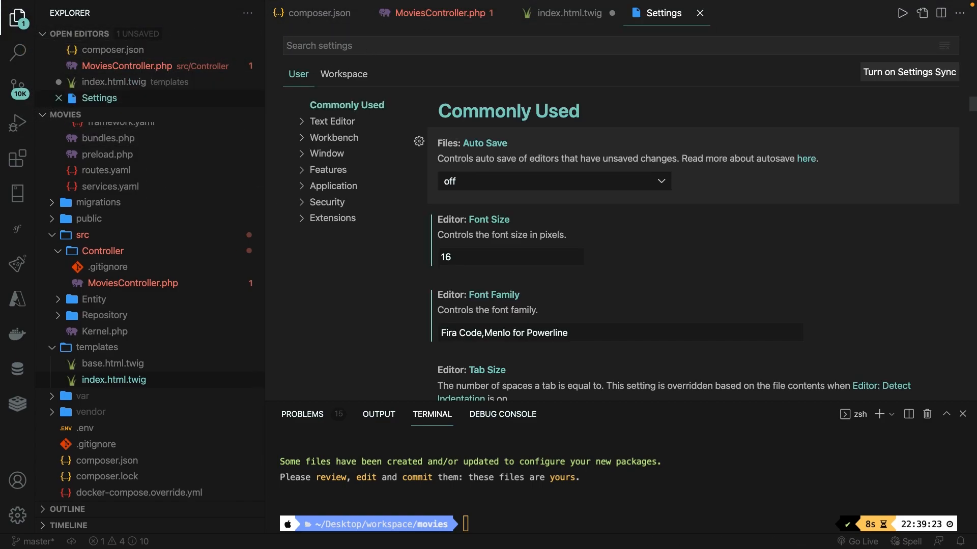
type("settings")
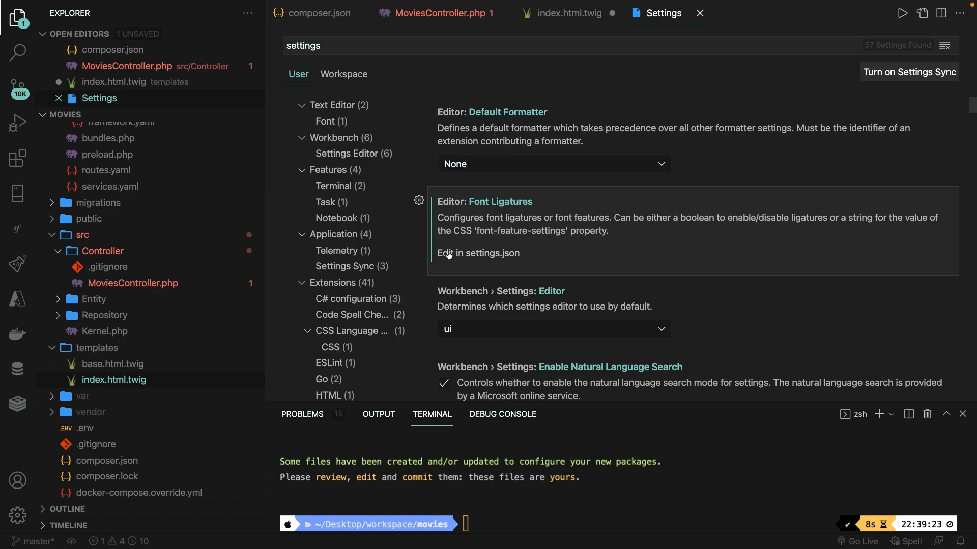
mouse_move(459, 256)
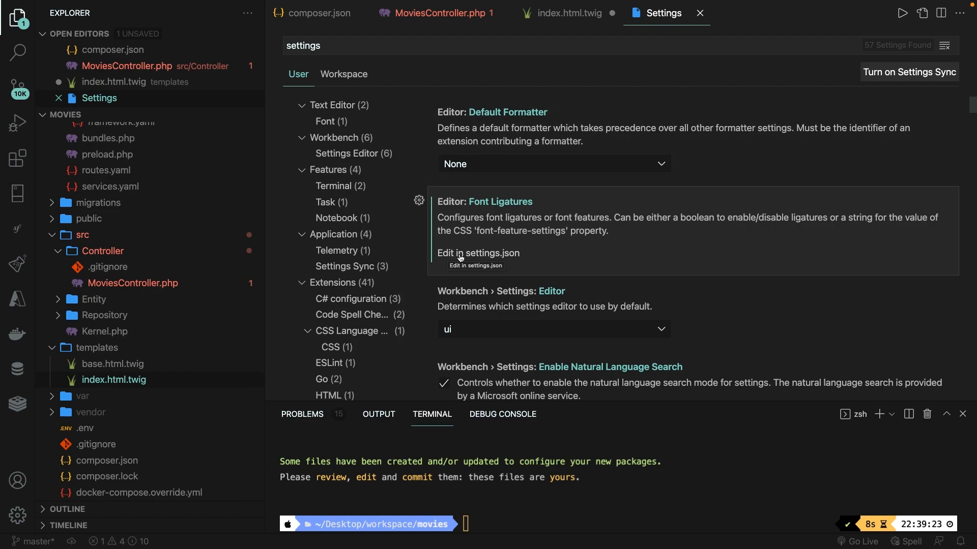
left_click(477, 253)
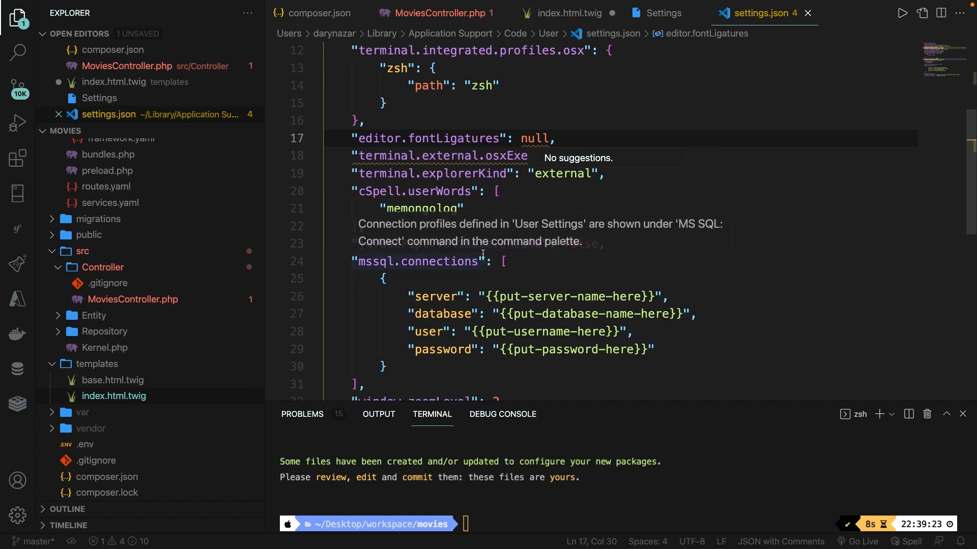
Step: Add "emmet.includeLanguages": {"twig": "html"} to settings.json and save
scroll("up", 3)
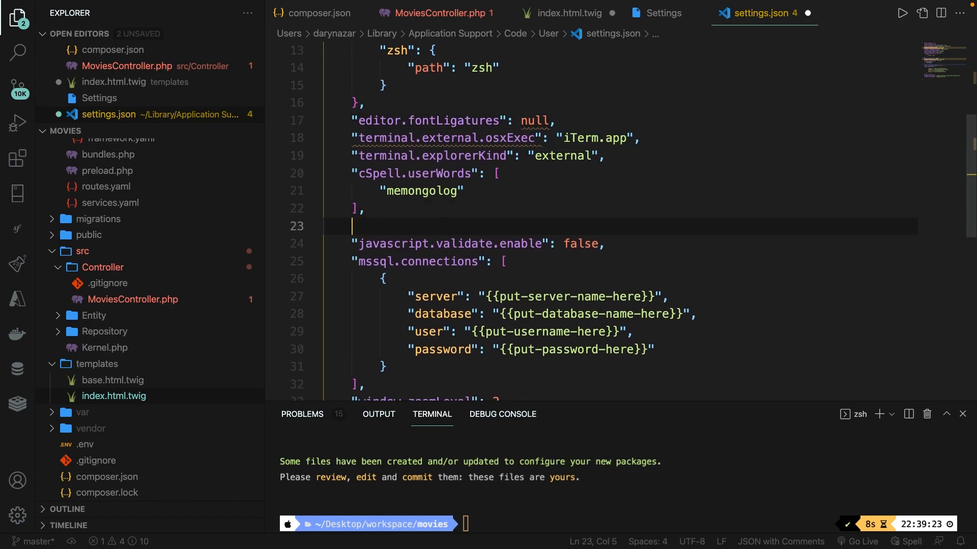
type("\"")
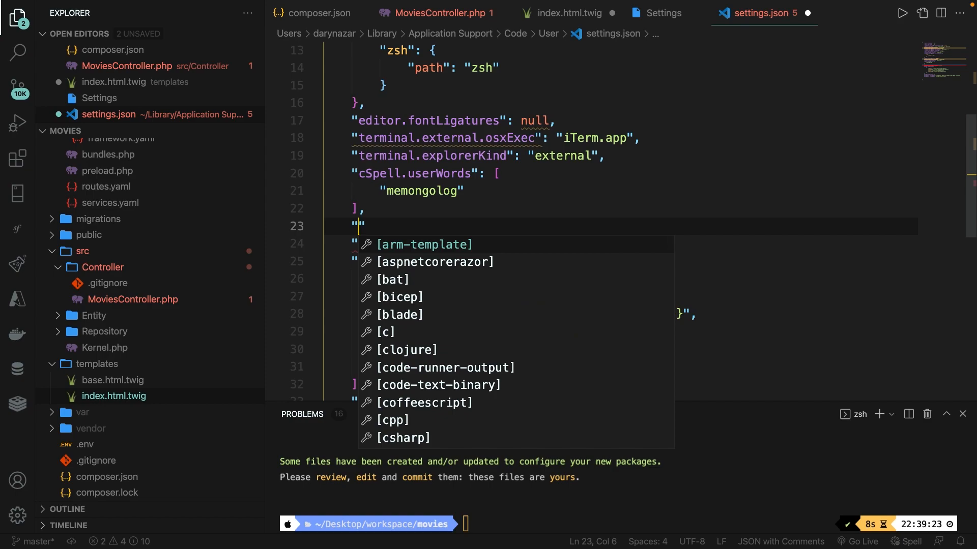
type("emmet.includeLanguages")
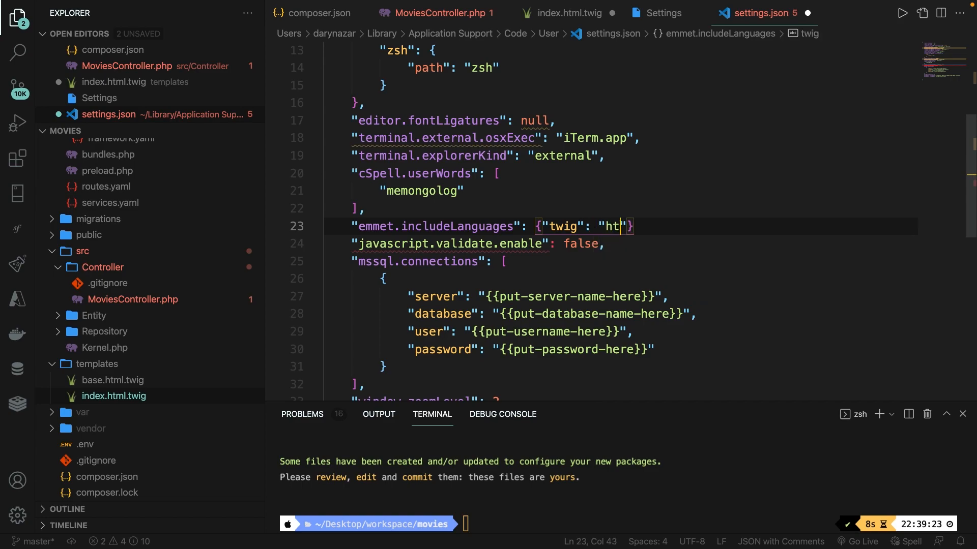
type("ml")
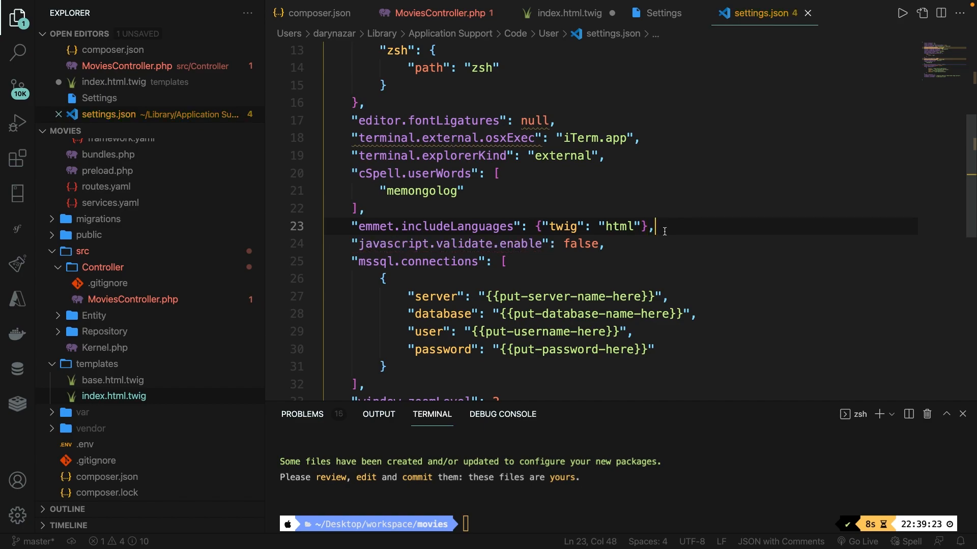
Step: Replace the div with an h1 reading 'Welcome to this Symfony course!' and save
left_click(570, 12)
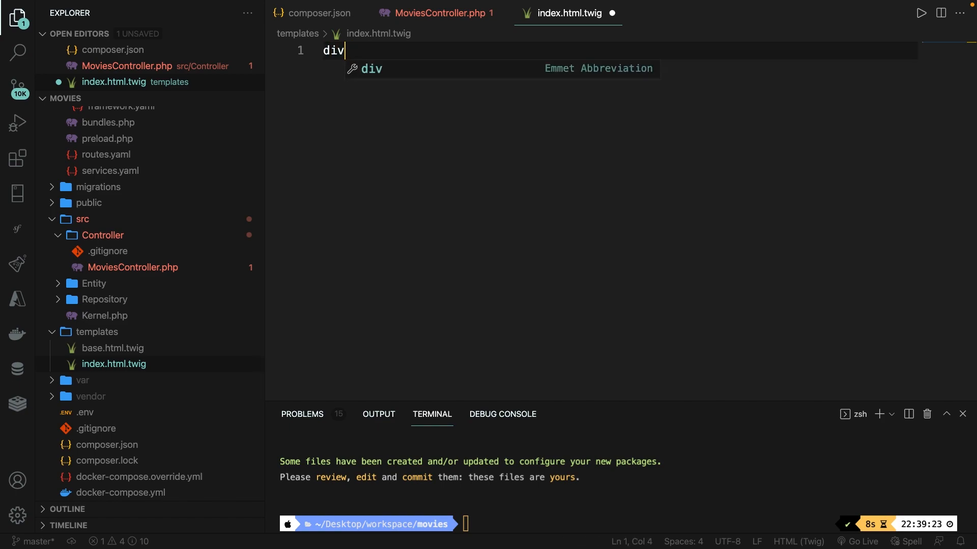
key("Tab")
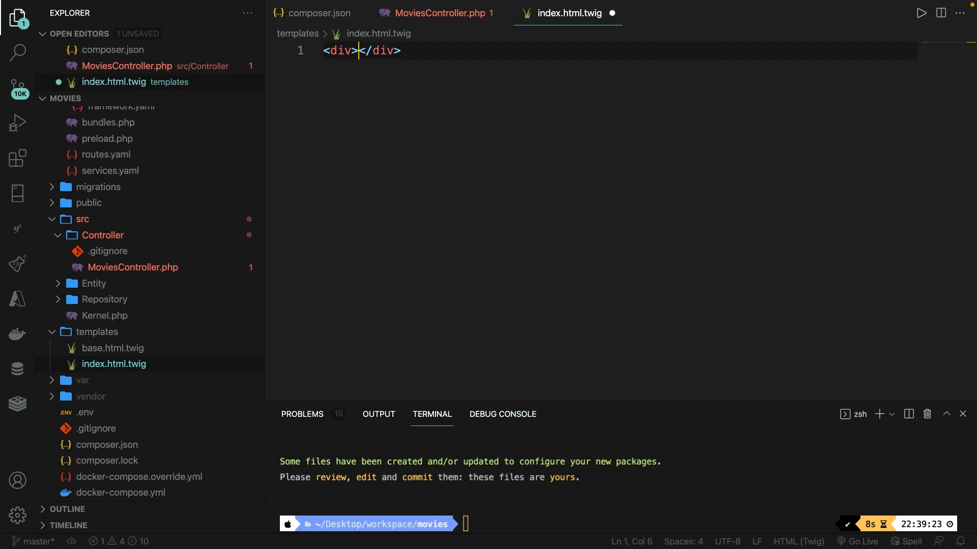
key("ctrl+a")
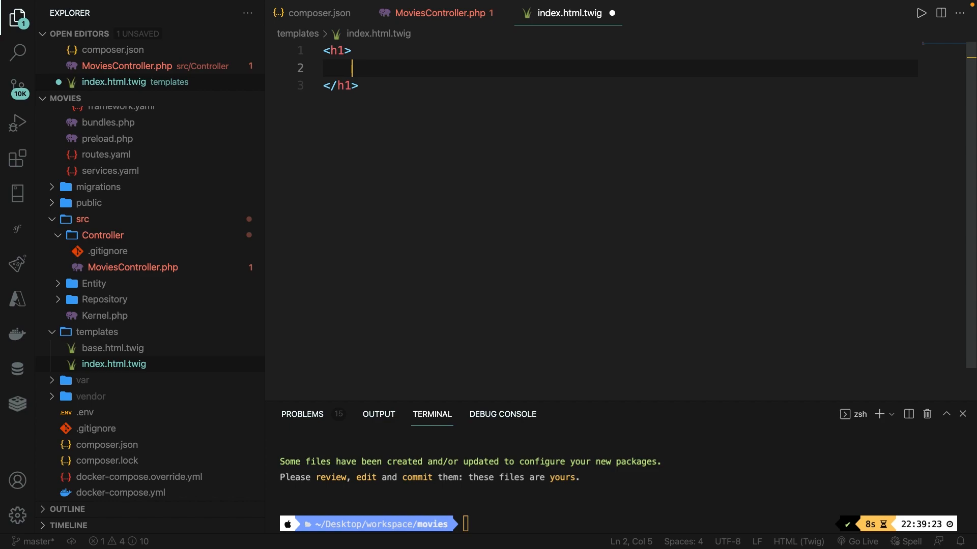
type("w")
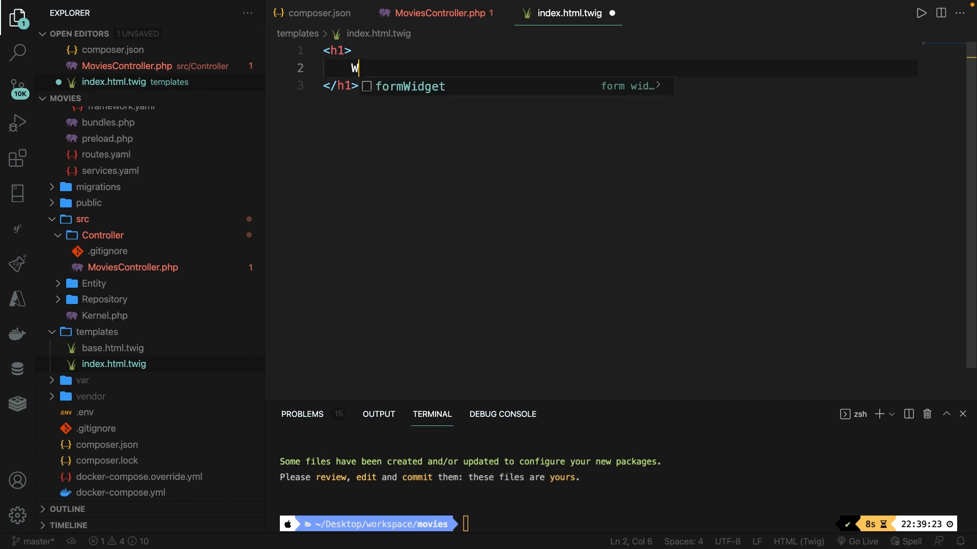
type("elcome to this Symfo")
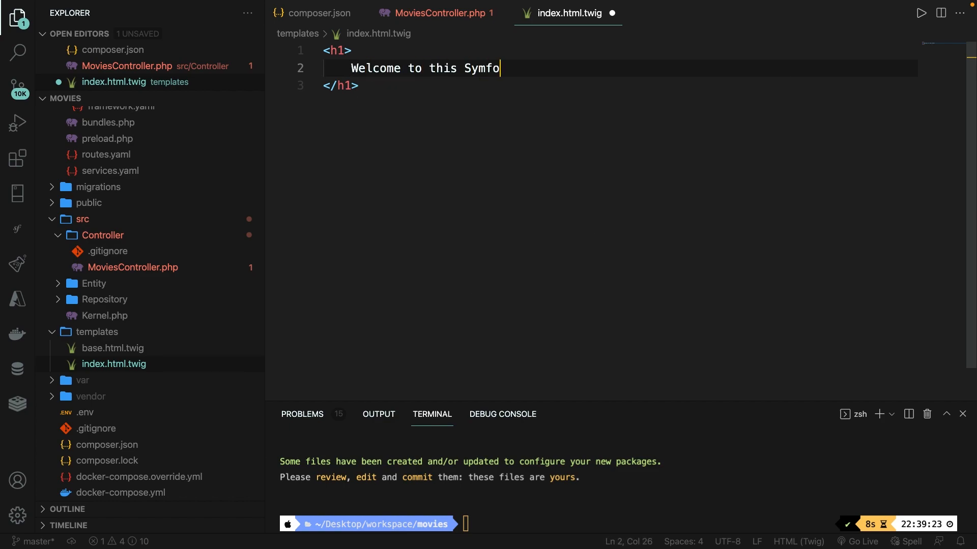
type("ny course!")
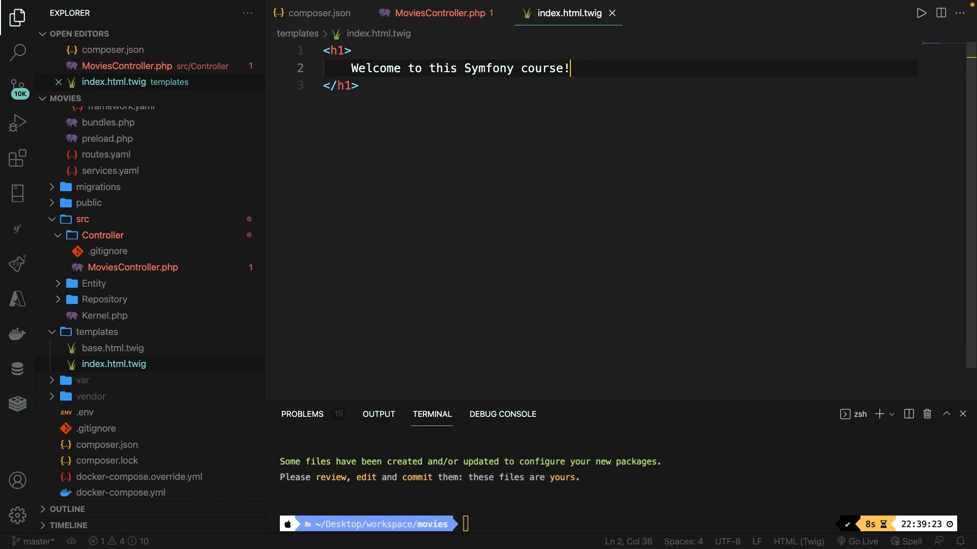
mouse_move(446, 13)
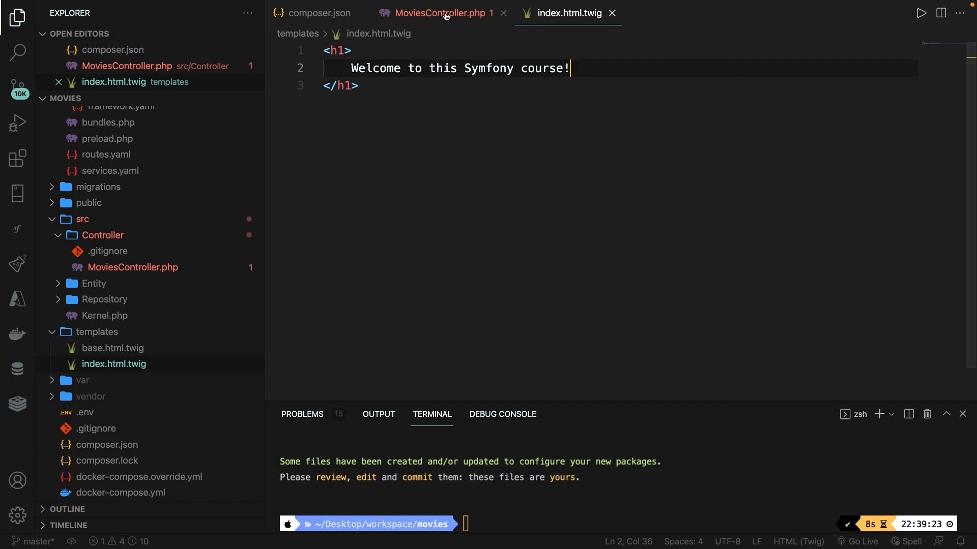
Step: Fill the controller's render call with 'index.html.twig'
left_click(439, 12)
type("return $this->render('');")
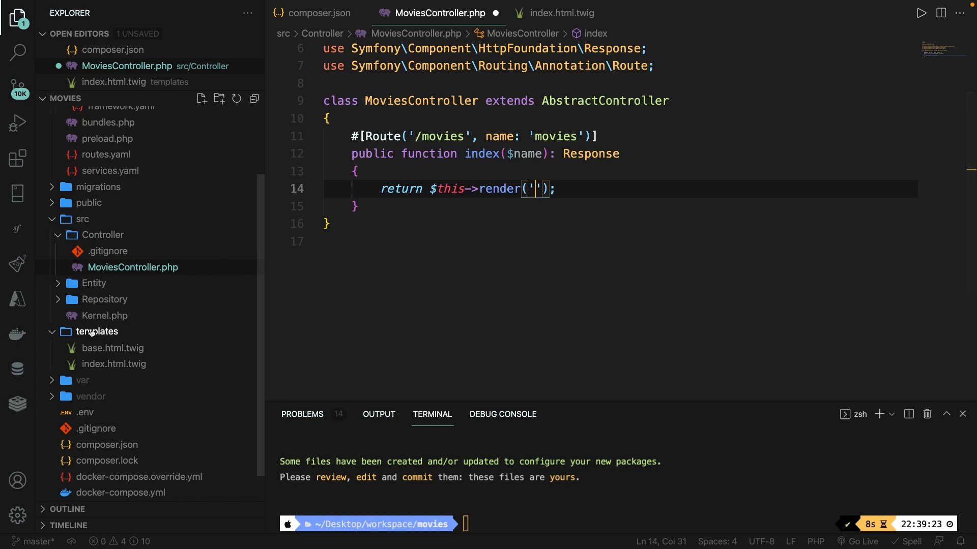
mouse_move(97, 331)
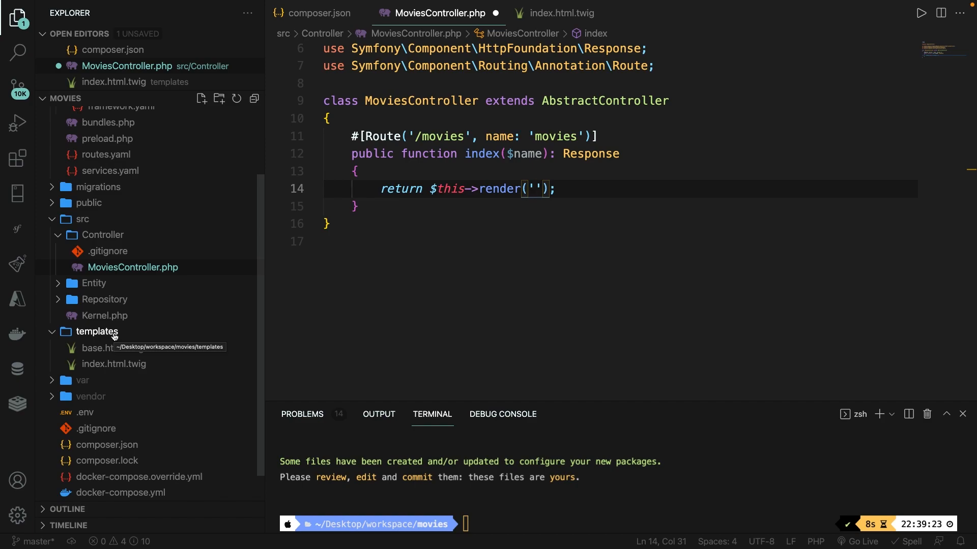
type("index.html.")
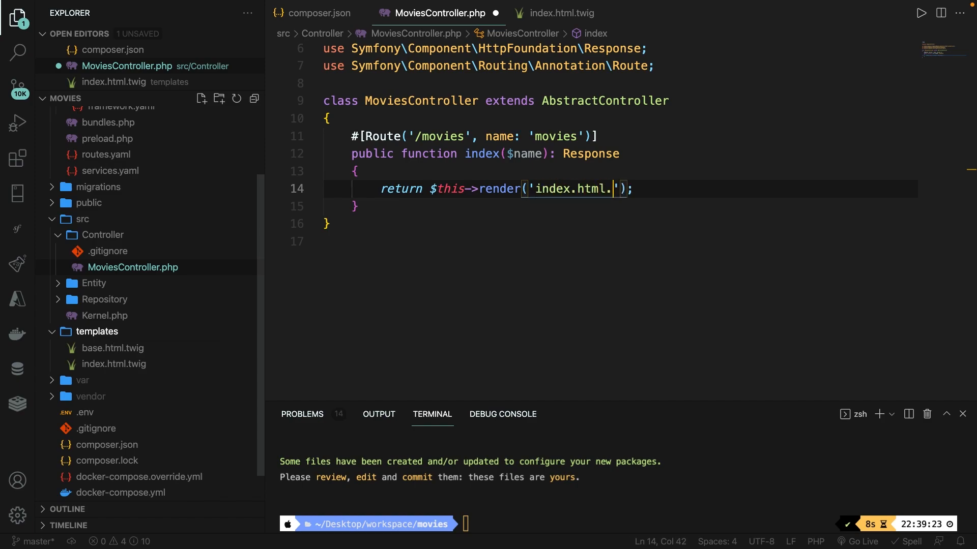
type("twig")
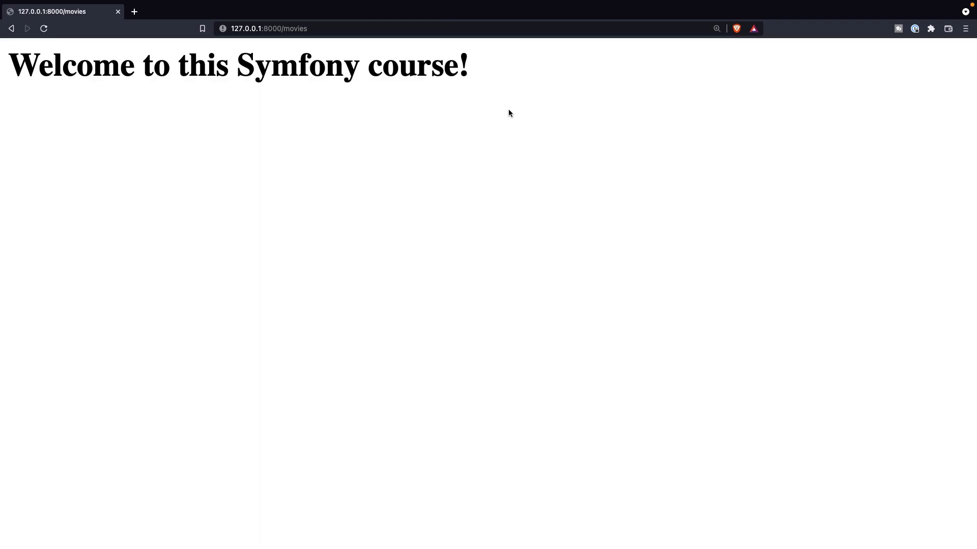
Step: Select the 'Welcome to this Symfony course!' heading on 127.0.0.1:8000/movies to verify it
triple_click(236, 64)
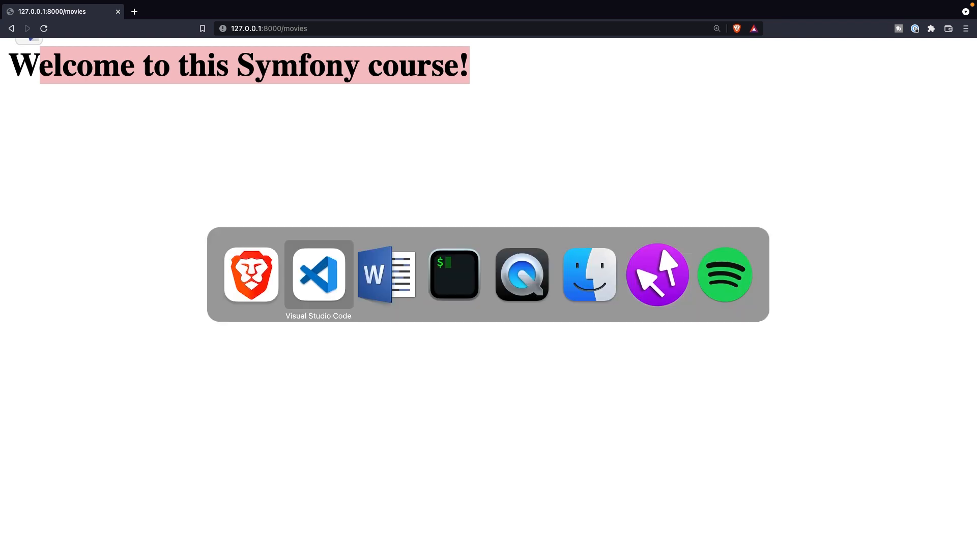
left_click(318, 275)
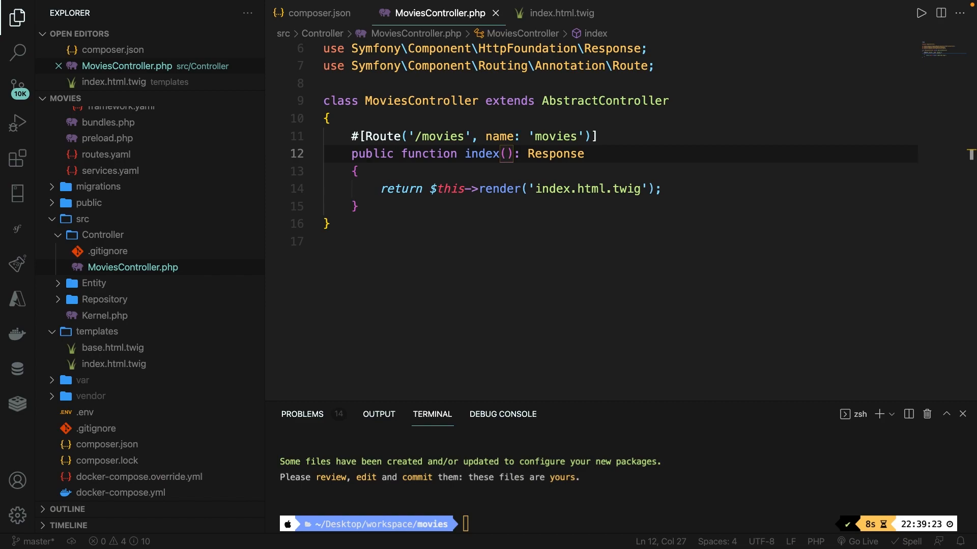
Step: Pass ['title' => 'Avengers: Endgame'] as the render call's second argument
left_click(525, 188)
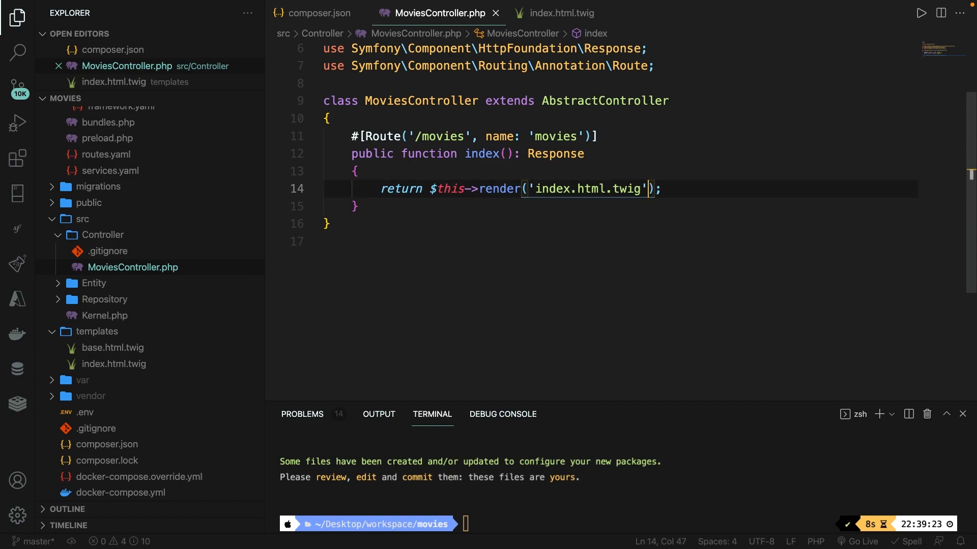
type(", []")
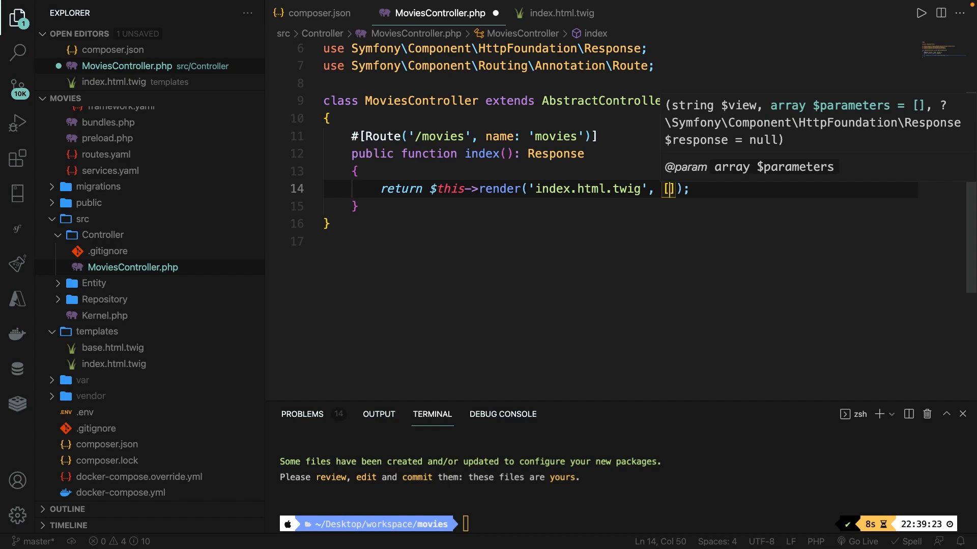
key("Enter")
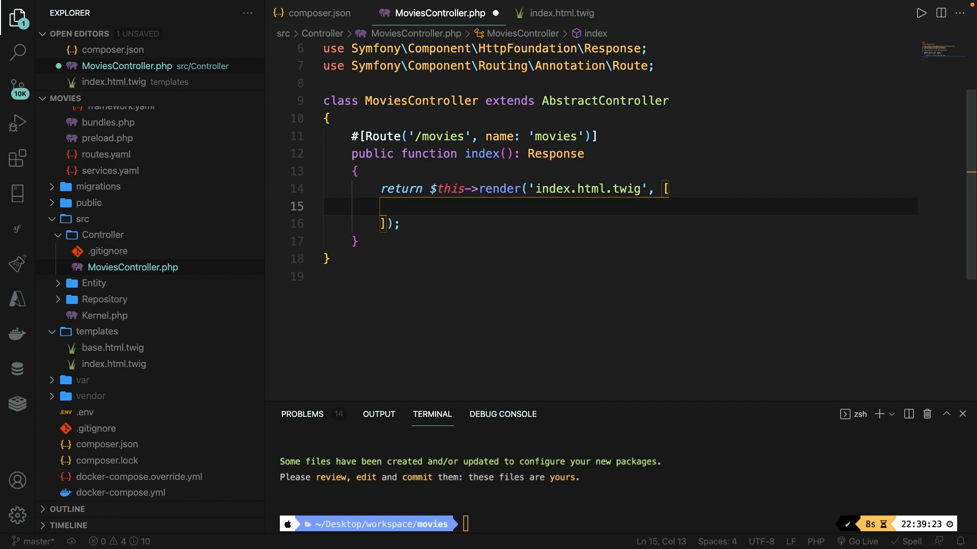
type("'titl")
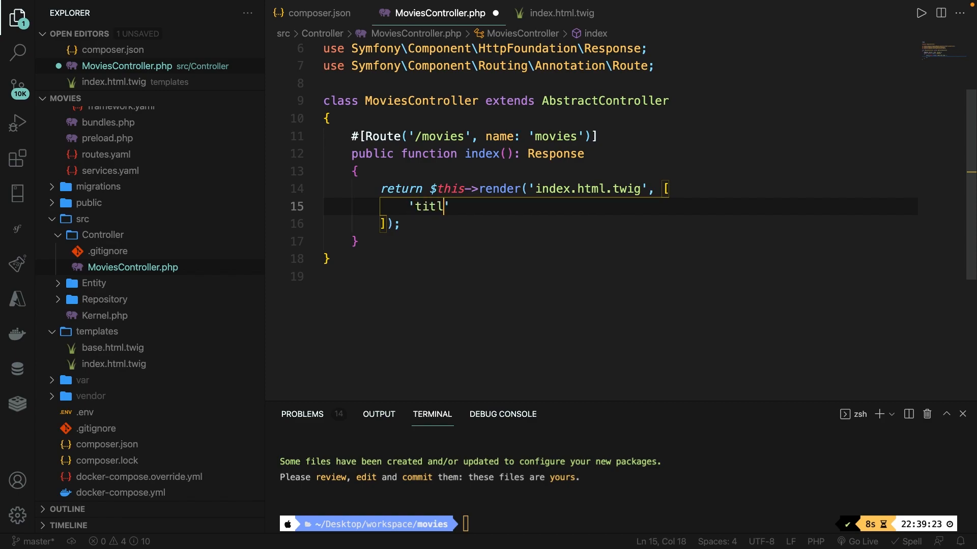
type("e' => 'A")
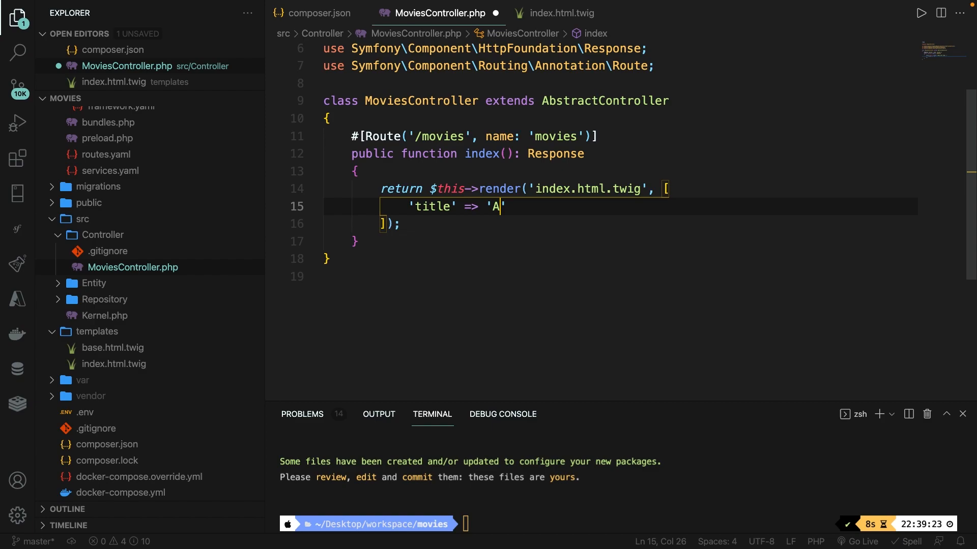
type("vengers: End")
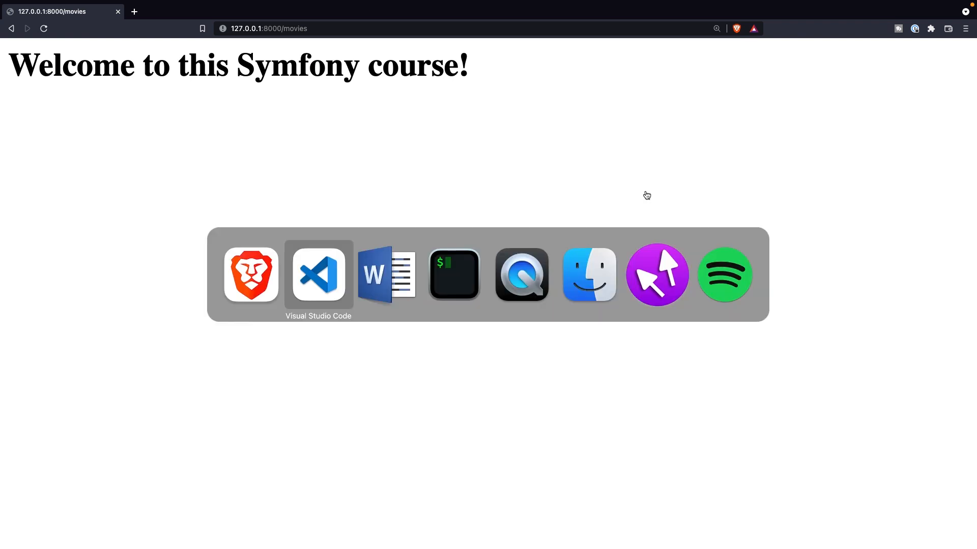
left_click(317, 274)
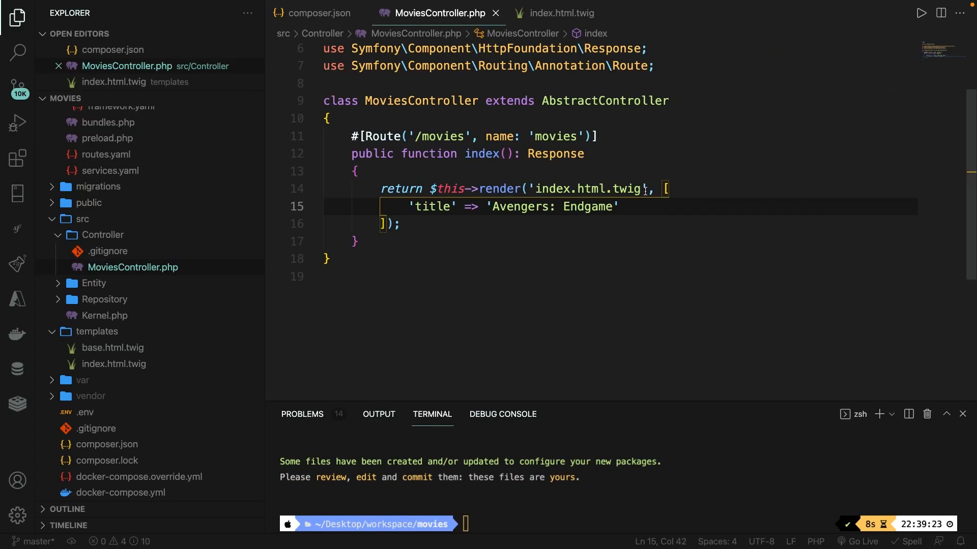
Step: Replace the h1 welcome text in index.html.twig with {{ title }}
left_click(561, 13)
type("<h1>")
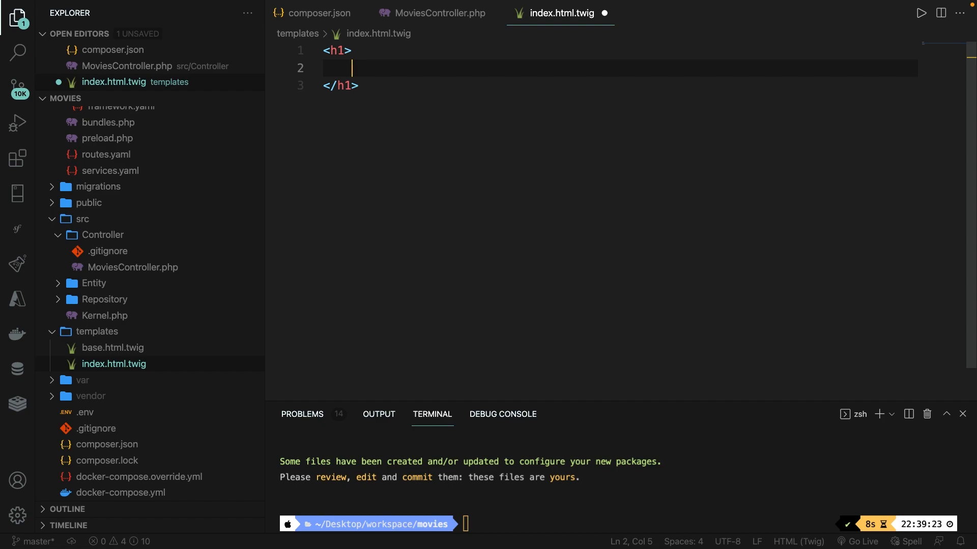
type("<?")
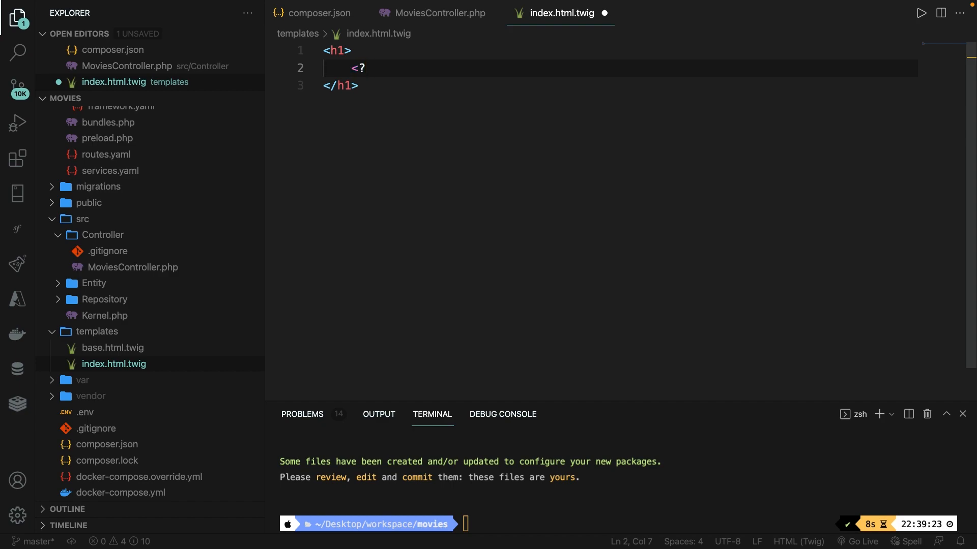
type("php $name ?>")
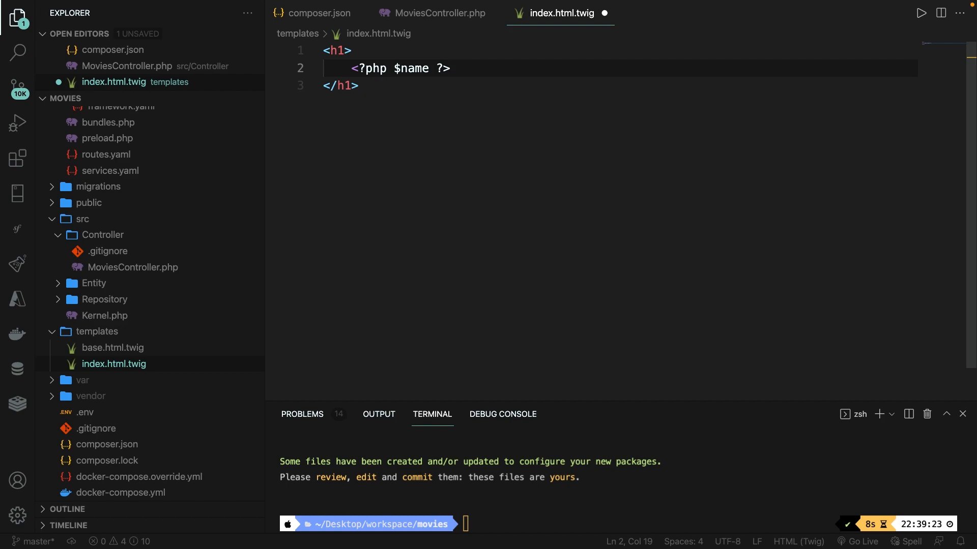
key("Backspace")
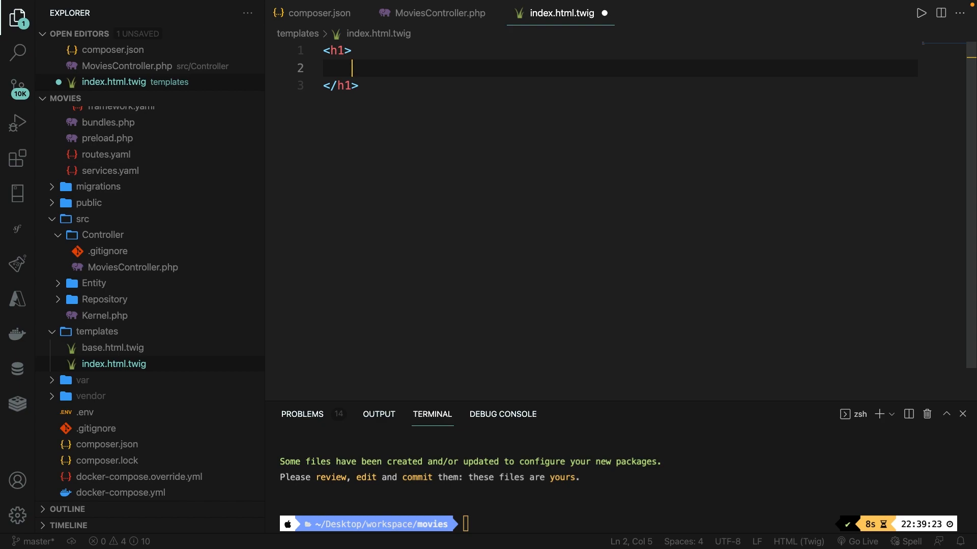
type("{{  }}")
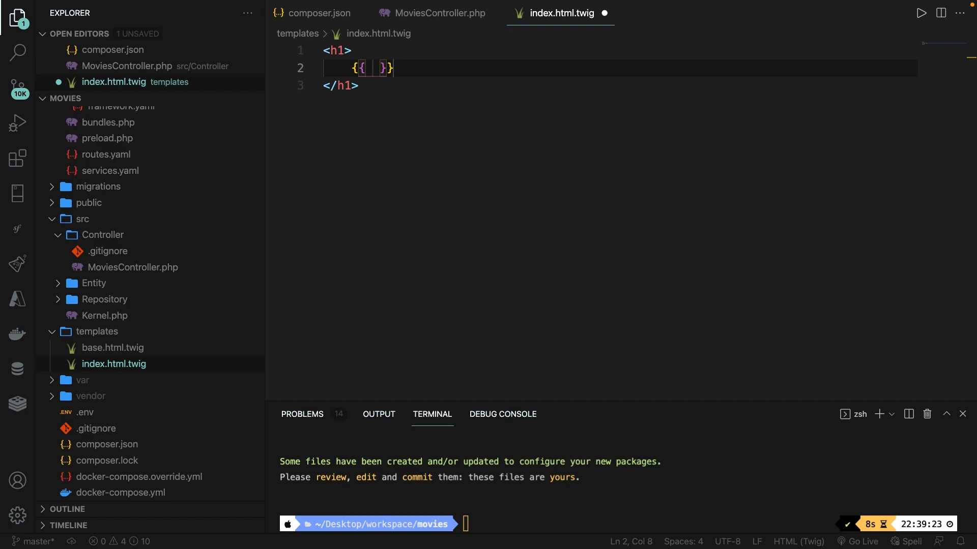
type("titl")
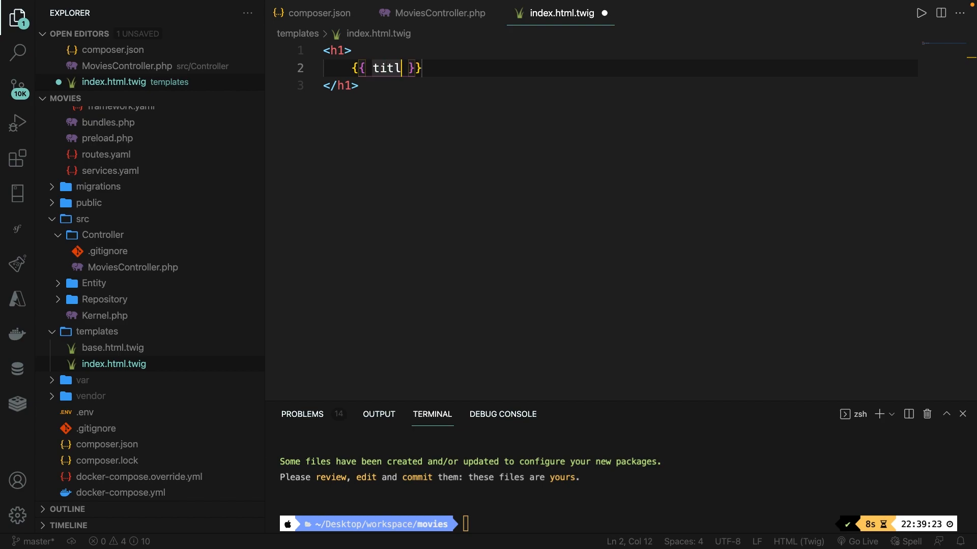
type("e")
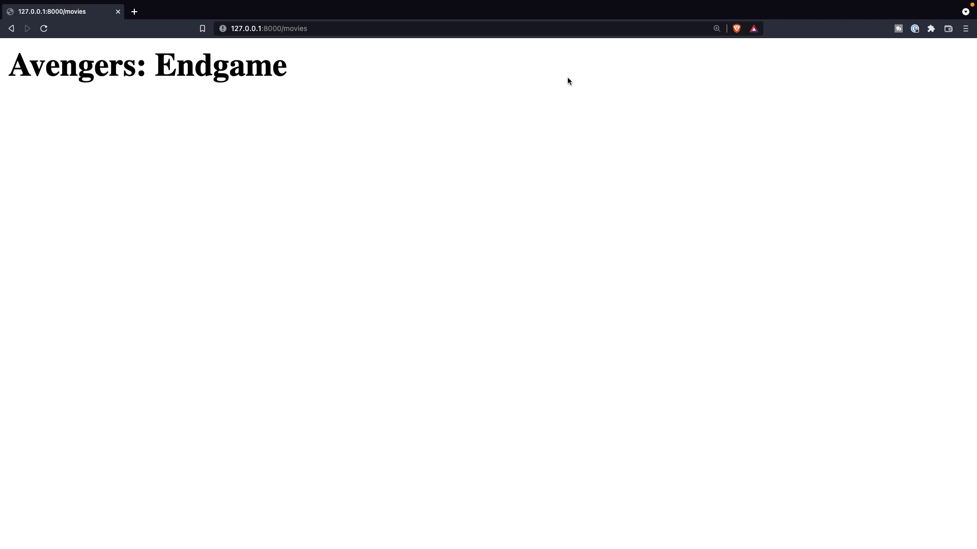
Step: Select the 'Avengers: Endgame' heading on the movies page, then return to the editor
double_click(147, 64)
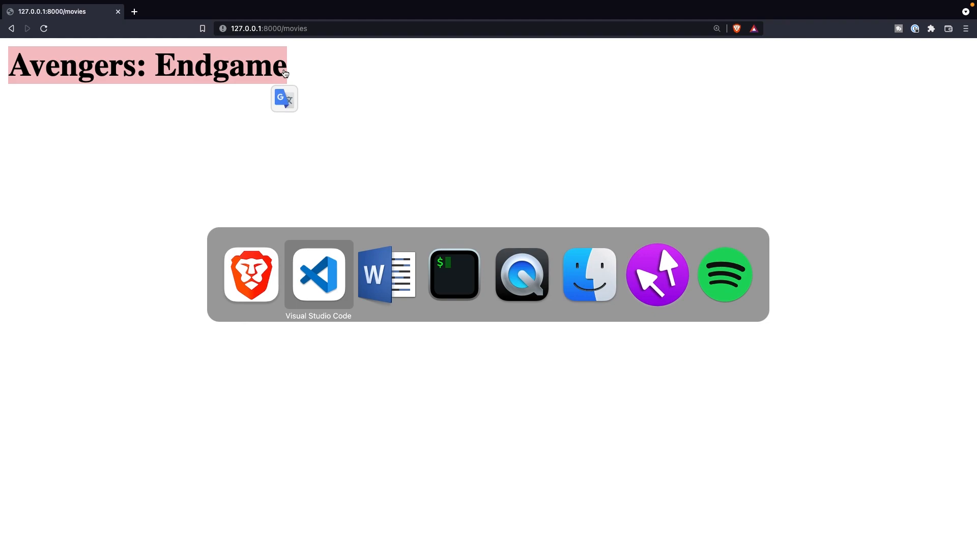
left_click(318, 274)
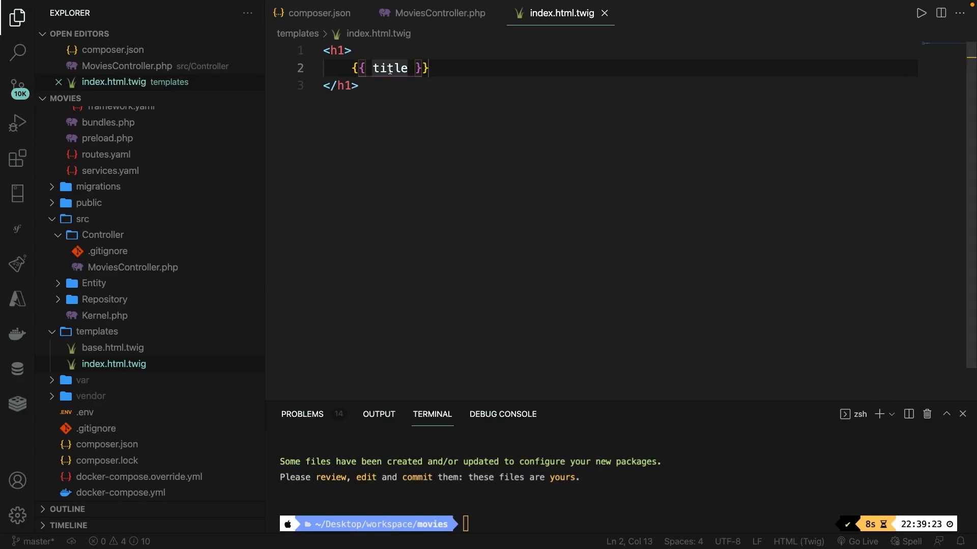
Step: Replace the h1 contents with dump(title) inside the braces
key("Backspace")
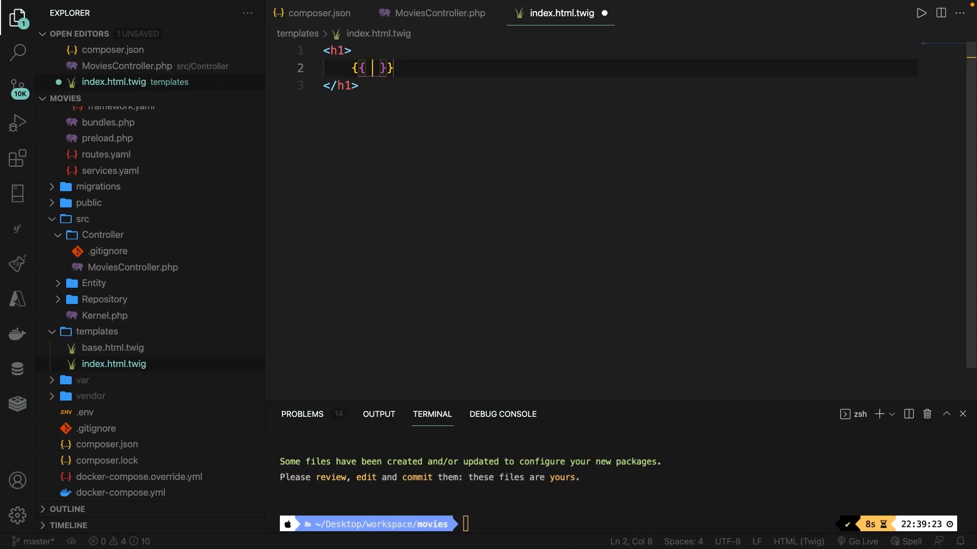
type("dump()")
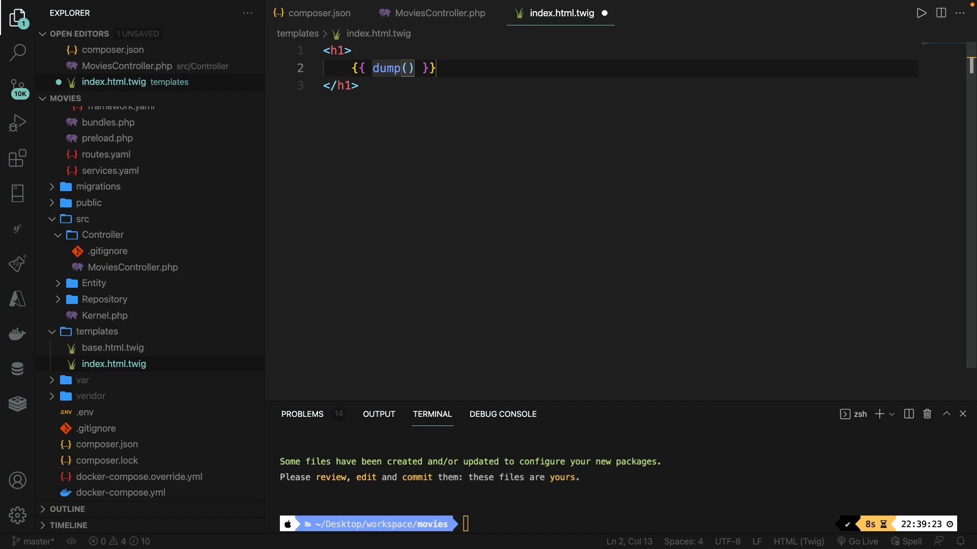
type("title")
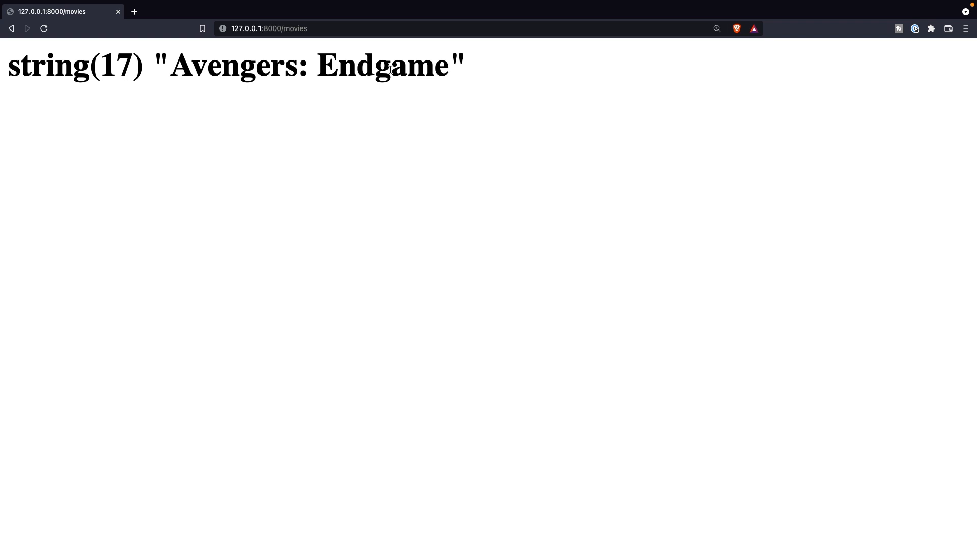
mouse_move(109, 70)
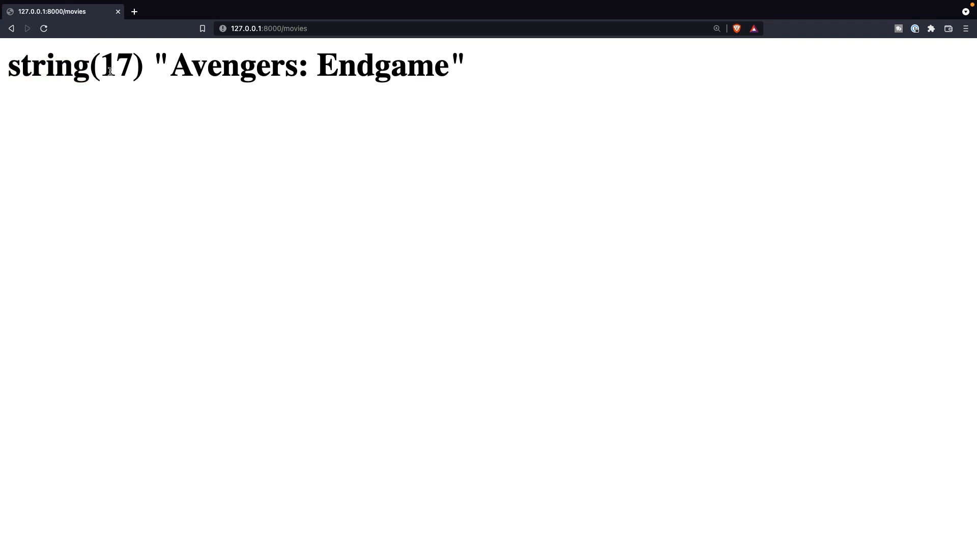
Step: Select the dumped 'Avengers: Endgame' title on the page, then go back to the editor
double_click(241, 64)
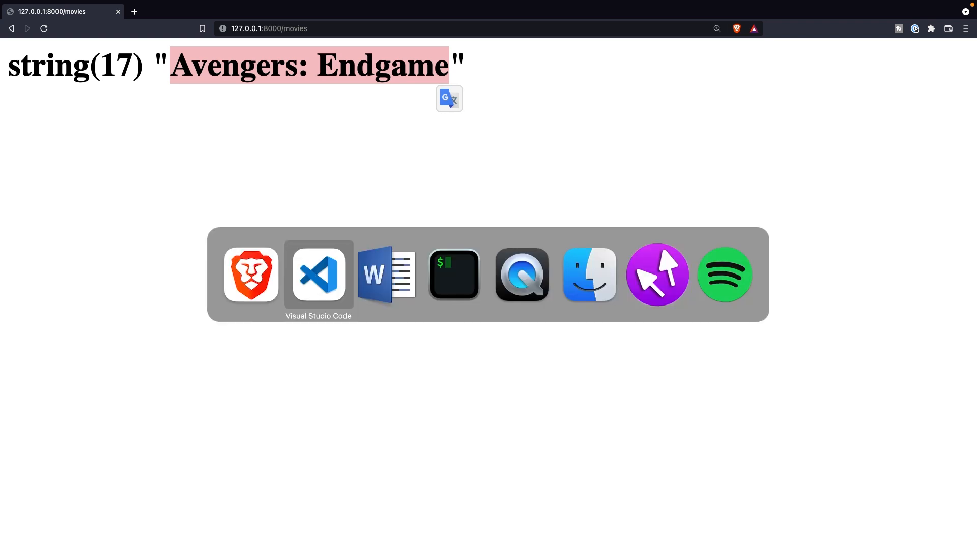
left_click(318, 274)
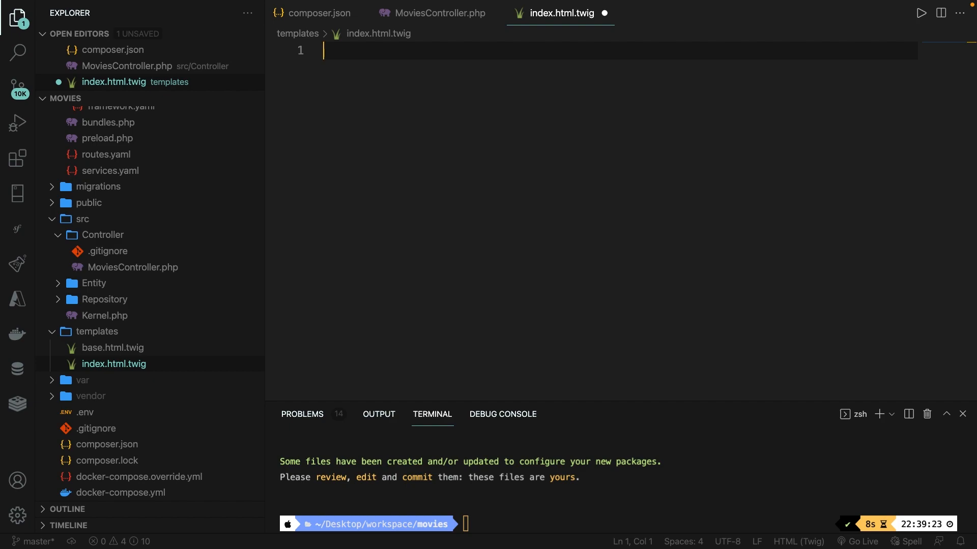
Step: Add {% if title %} with a paragraph '{{title}} is a movie'
type("{}")
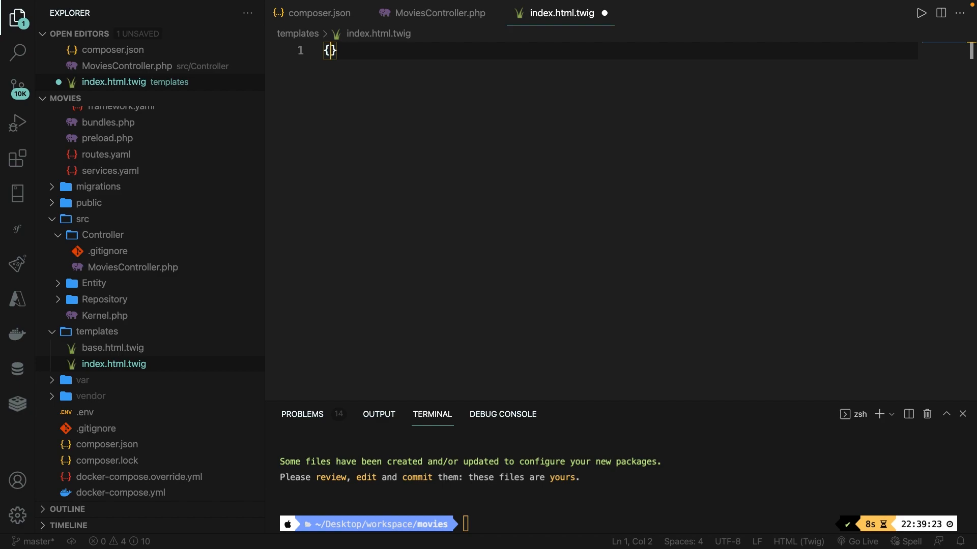
type("%  %")
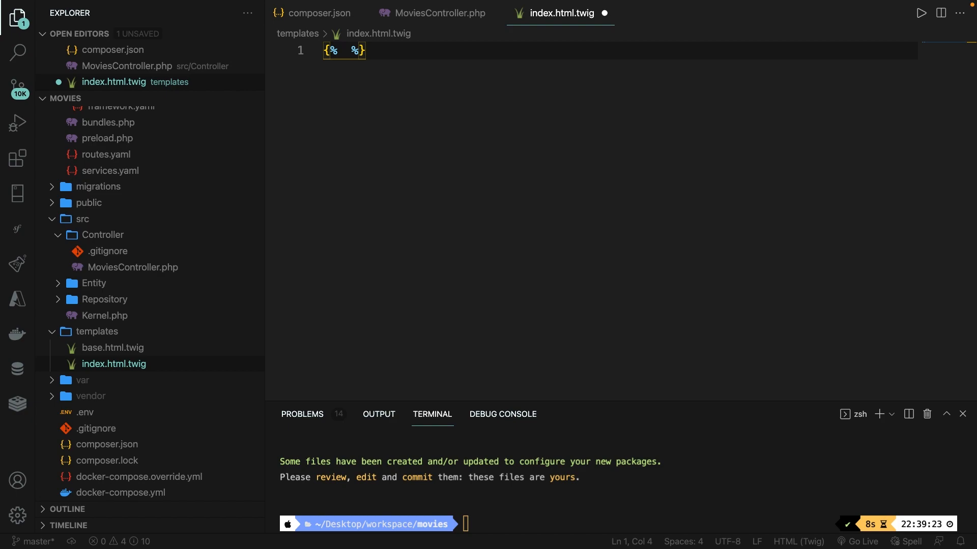
type("if")
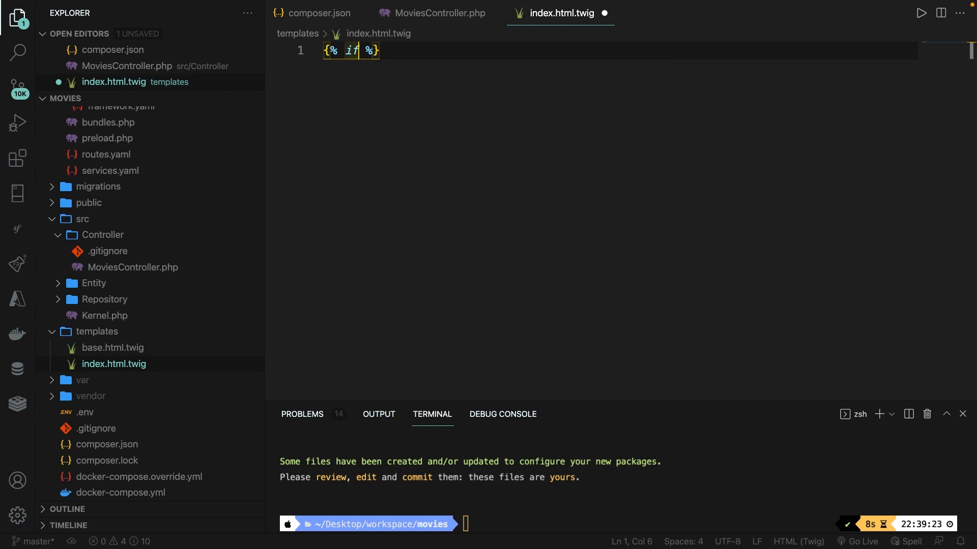
type("title")
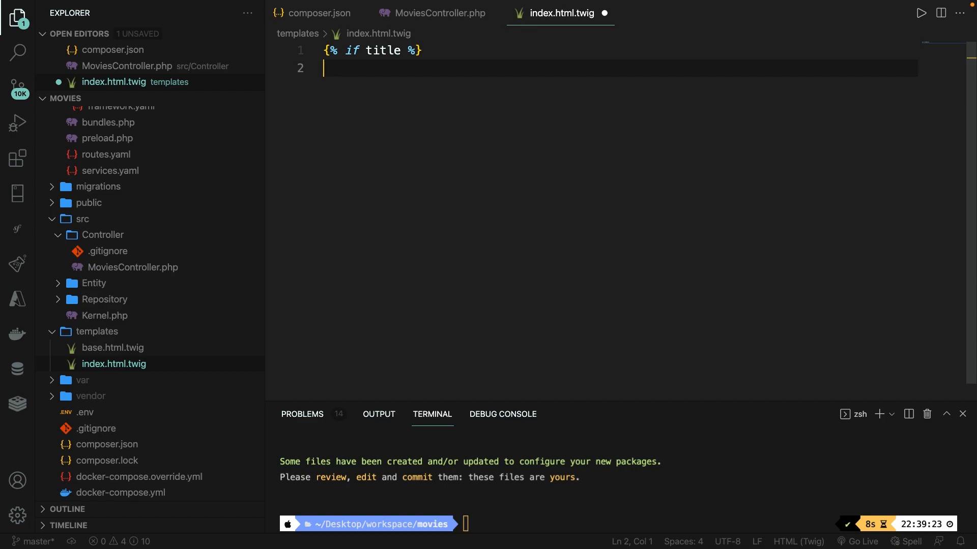
key("Tab")
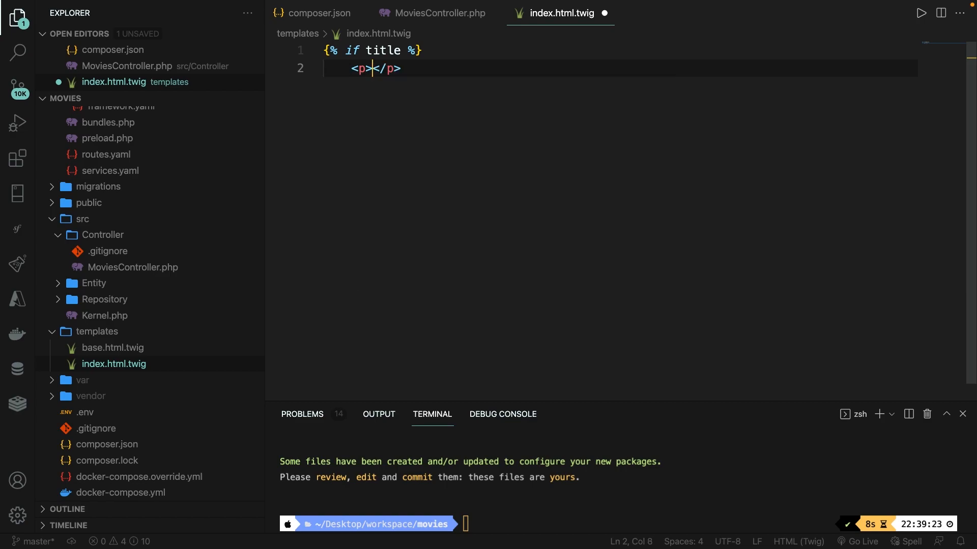
type("{{title}} is")
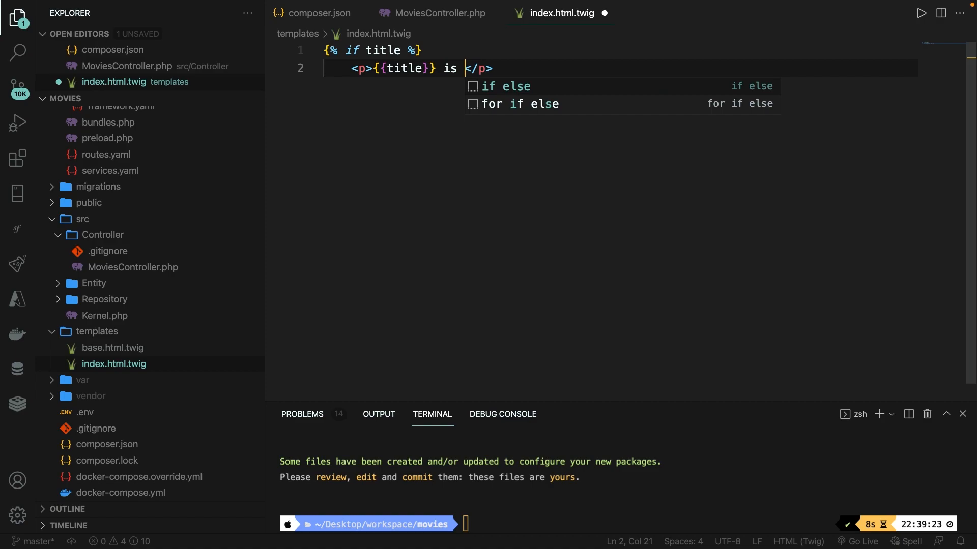
type("a movie")
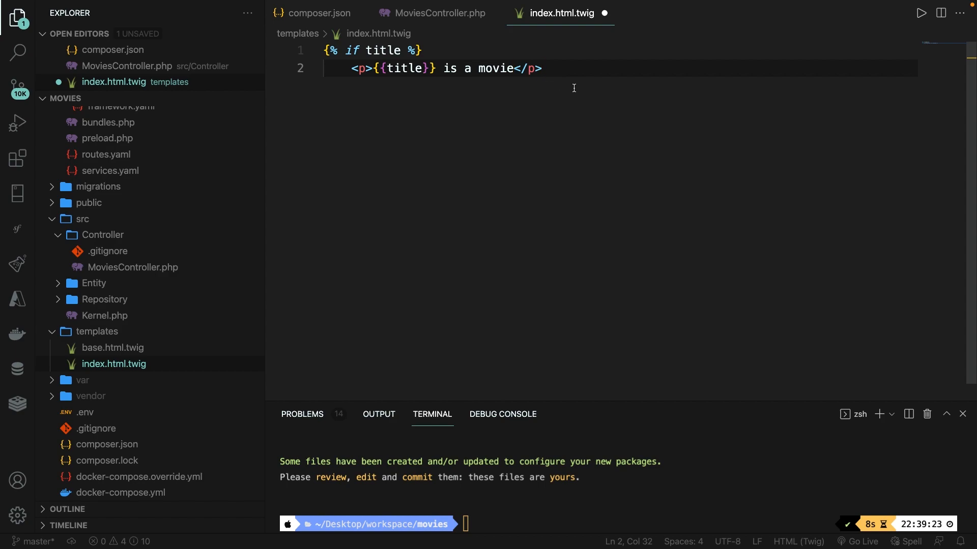
Step: Add {% else %} with the paragraph 'Whoops, no title has been set.'
key("enter")
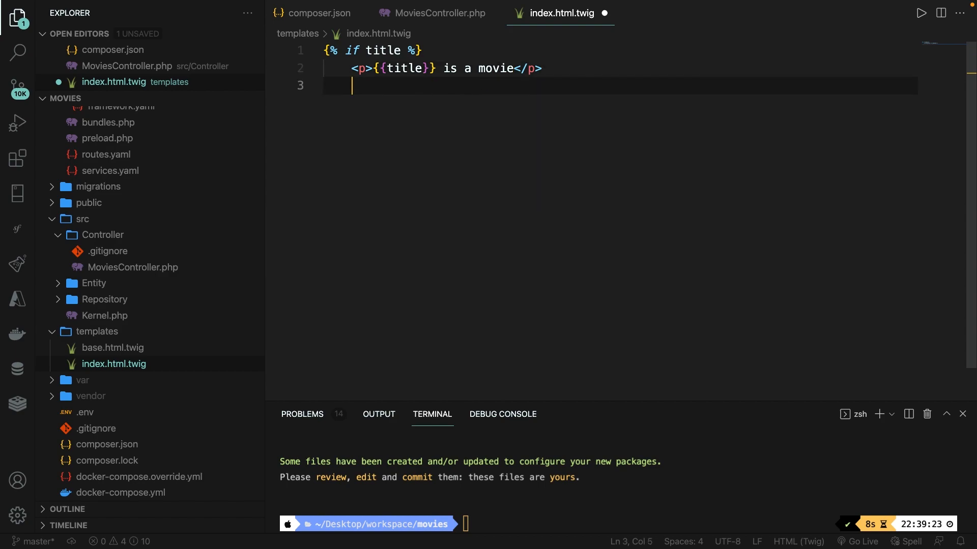
type("{}")
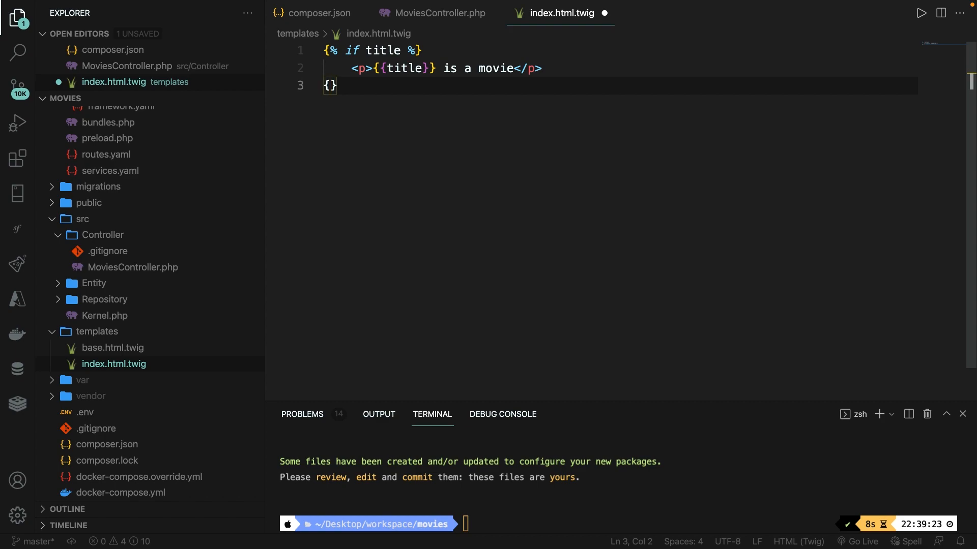
type("%")
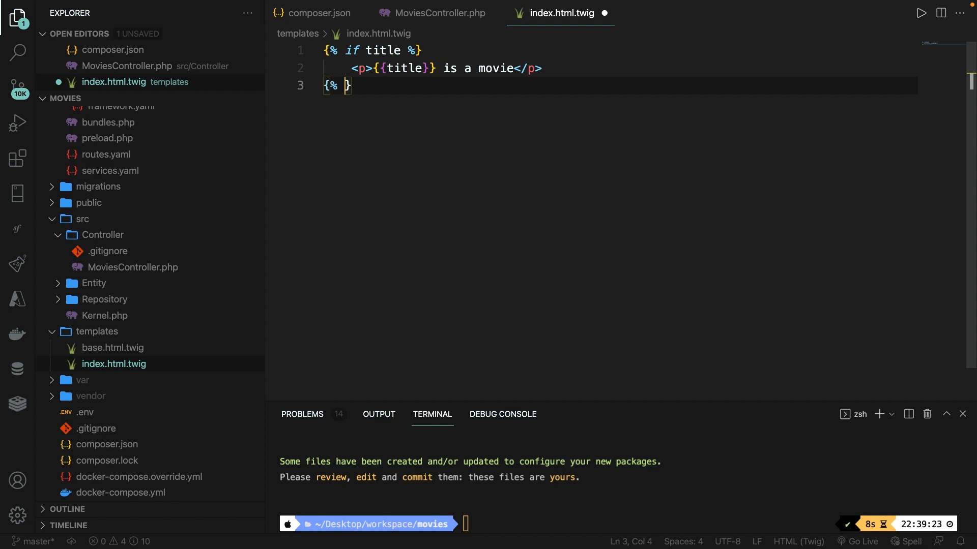
type("else %")
type("<p>W</p>")
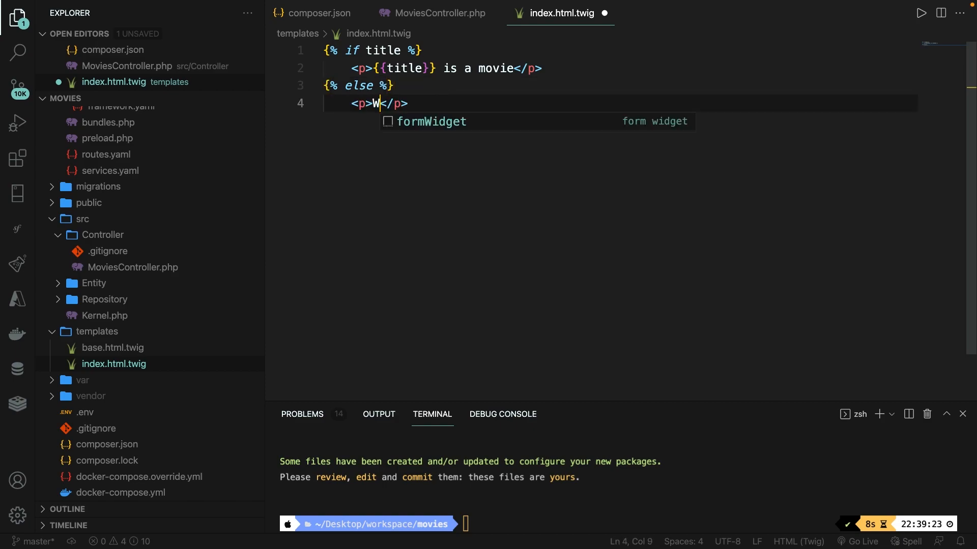
type("hoops, no title has")
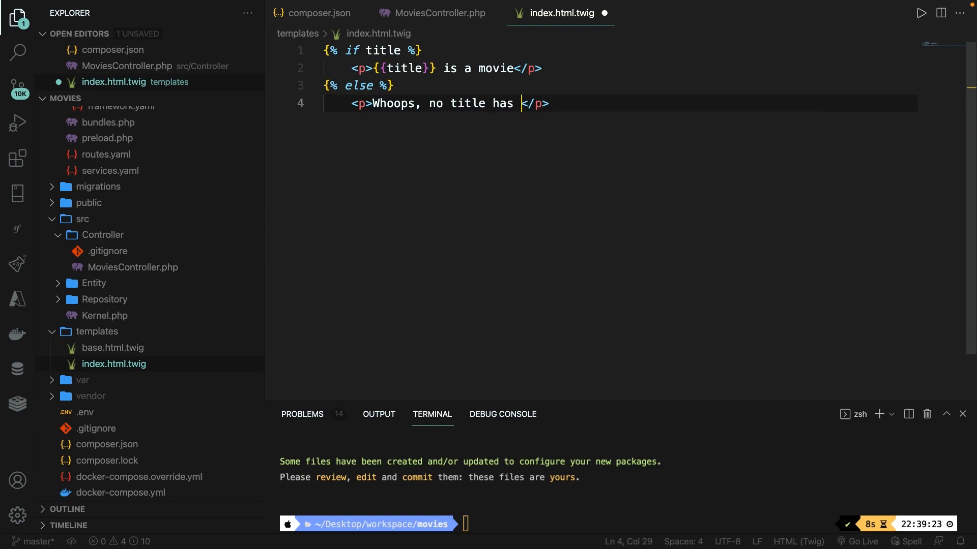
type("been set.")
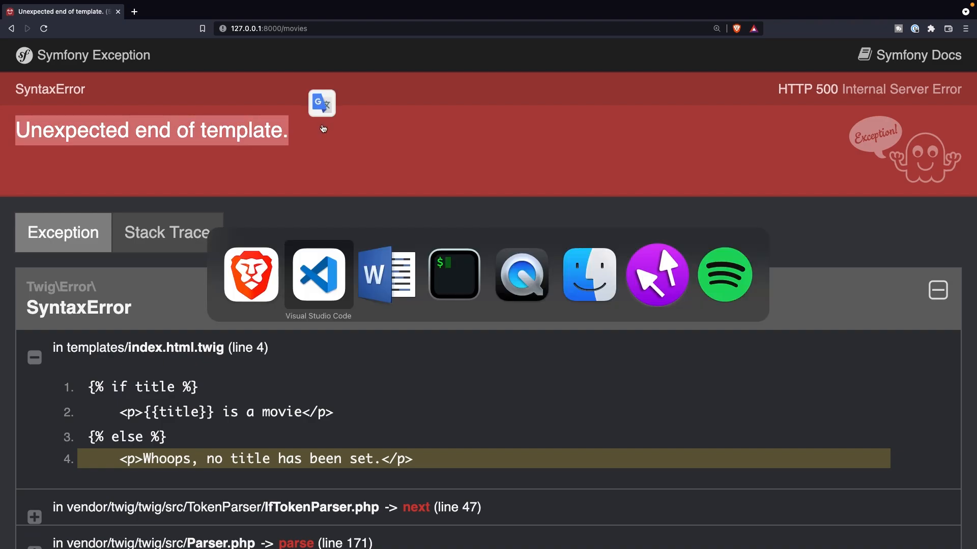
Step: Return to the editor after reading the 'Unexpected end of template' error
left_click(319, 275)
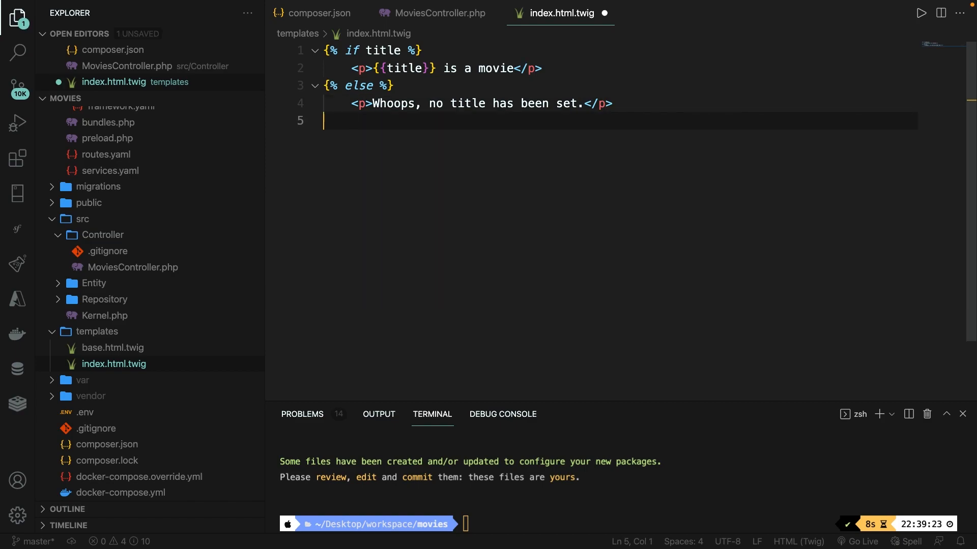
Step: Close the conditional with {% endif %} on line 5 and confirm 'Avengers: Endgame is a movie'
type("{%  %")
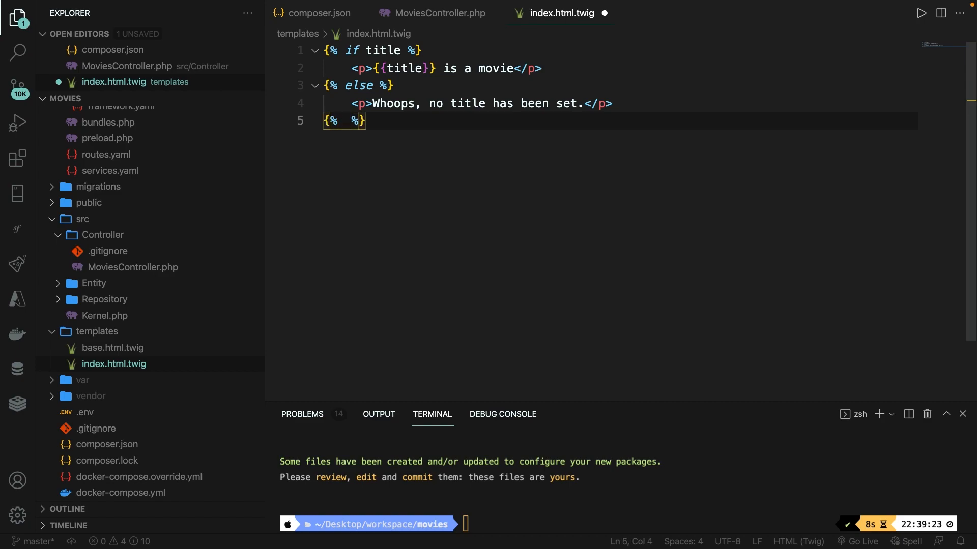
type("endi")
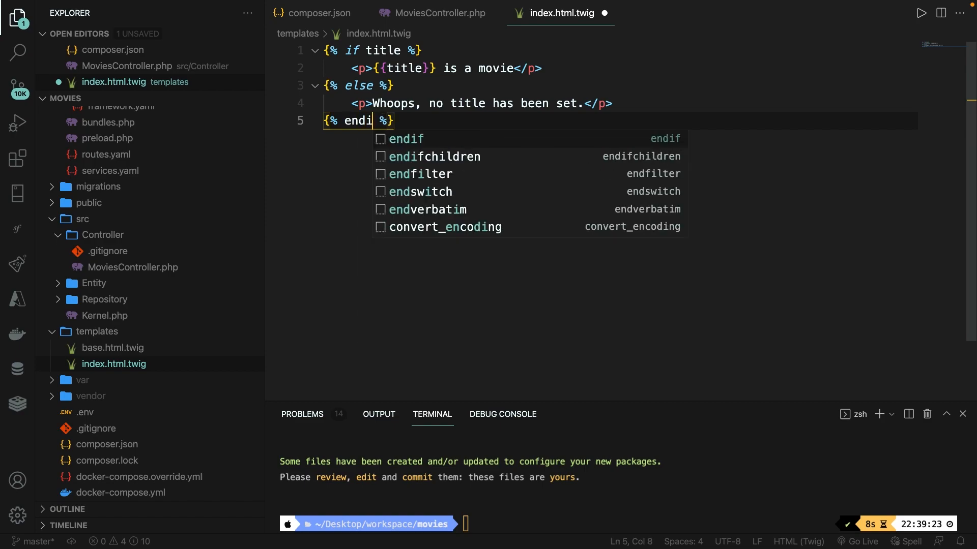
type("f")
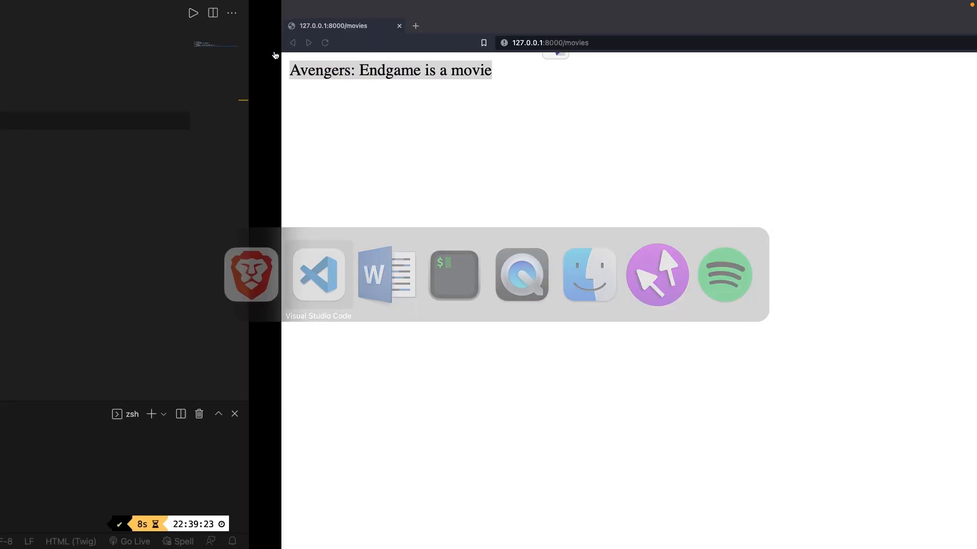
left_click(318, 274)
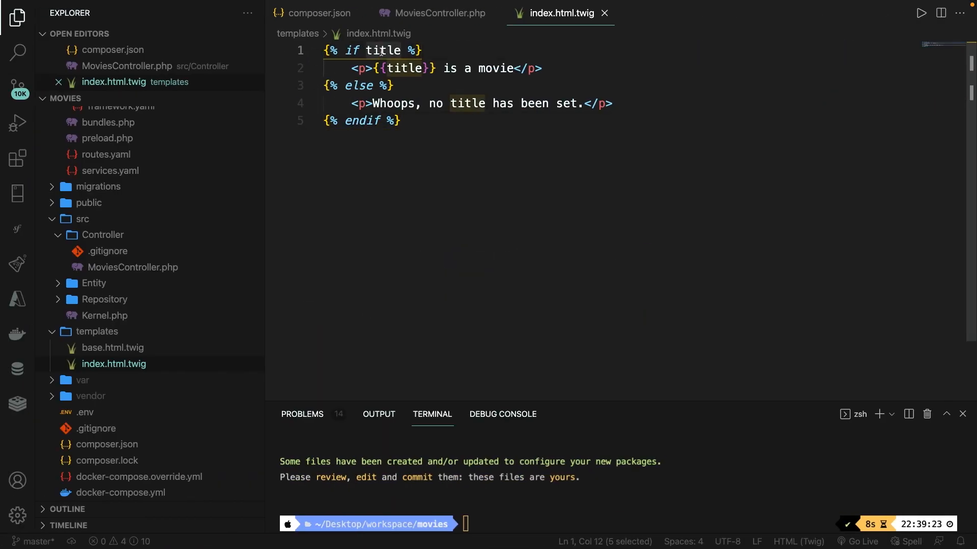
mouse_move(478, 20)
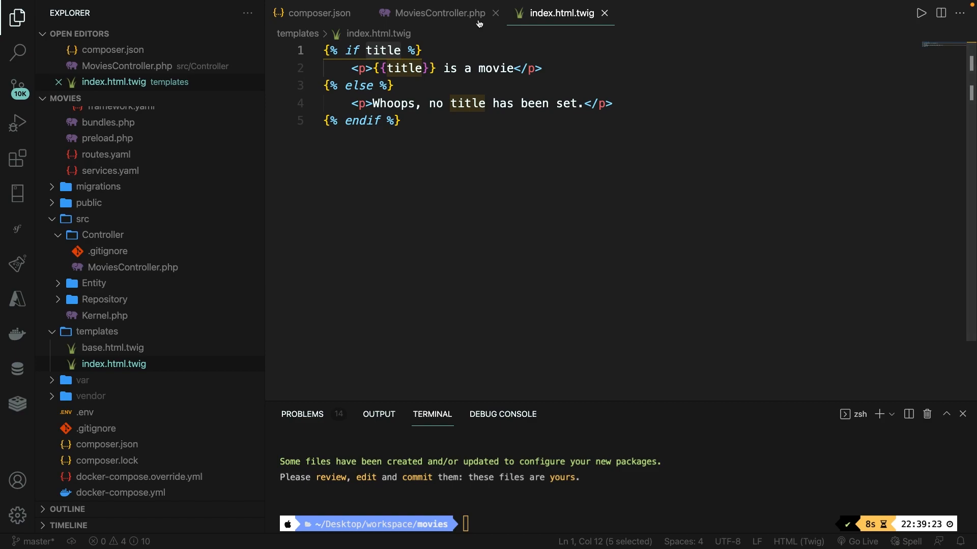
Step: Set 'title' to an empty string in MoviesController.php and check the movies page in Brave
left_click(438, 13)
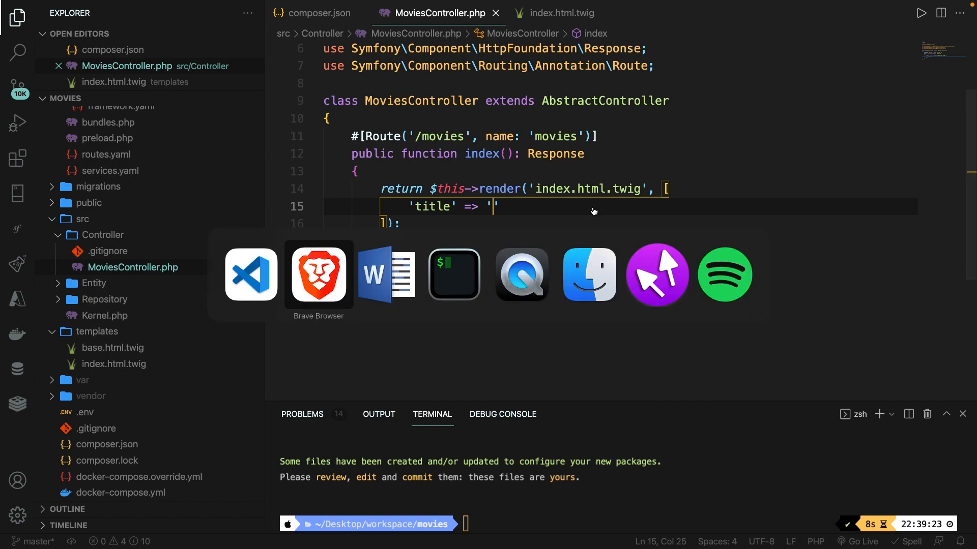
left_click(318, 274)
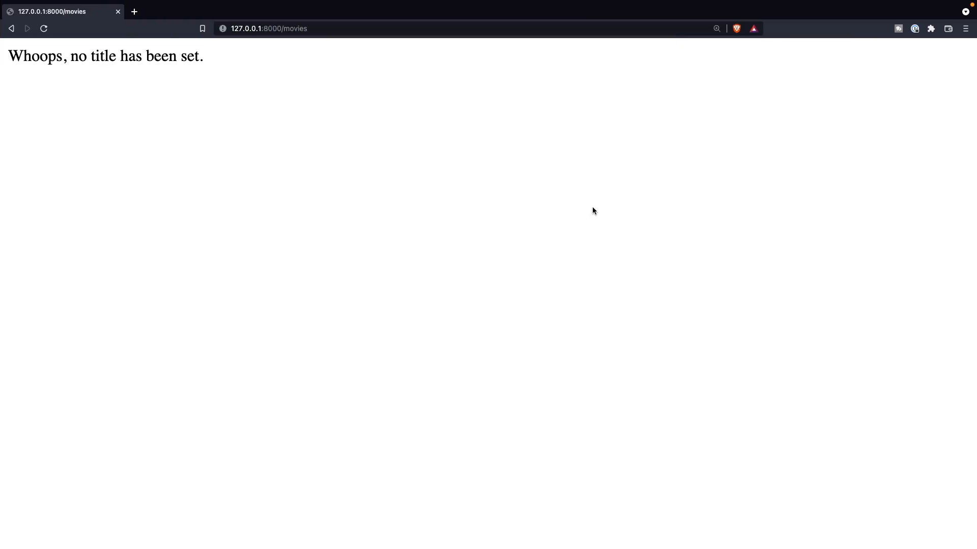
mouse_move(6, 62)
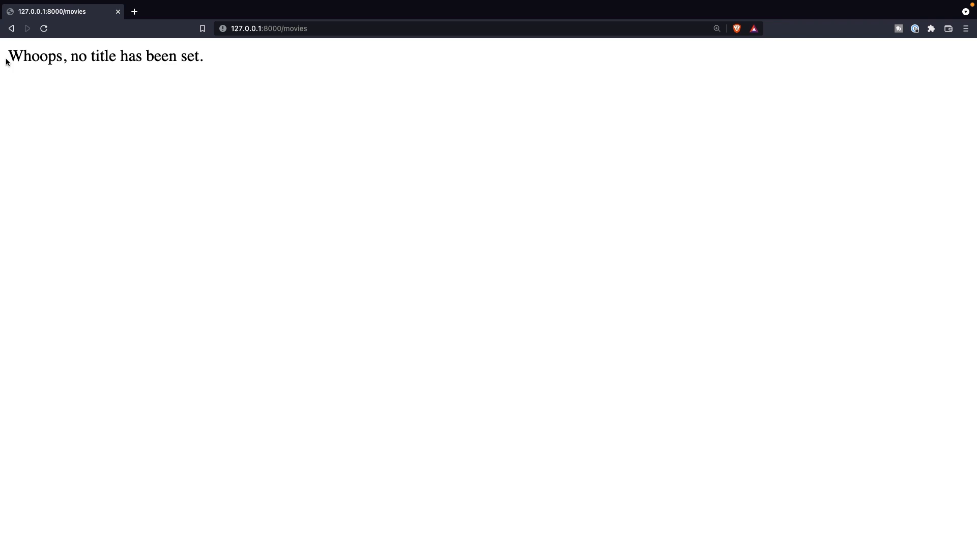